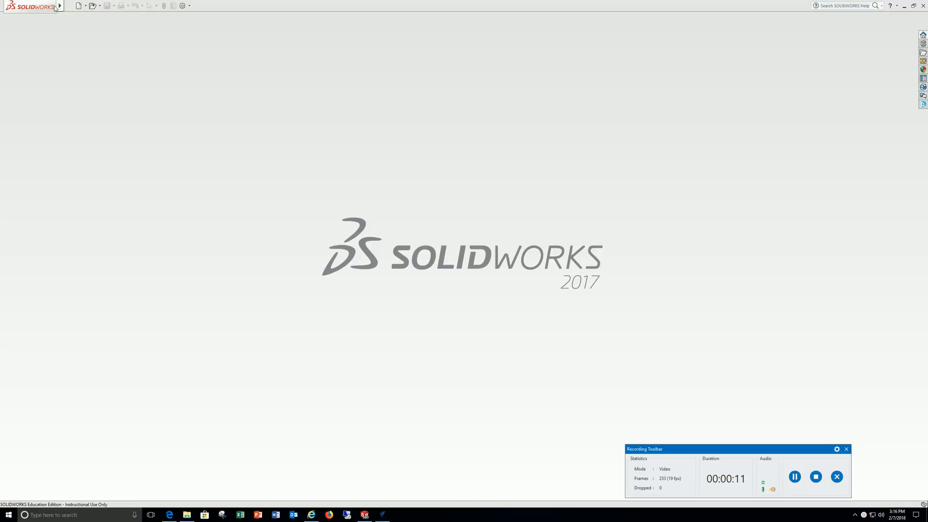
Step: Create a new Part document through File > New in the New SOLIDWORKS Document dialog
click(70, 6)
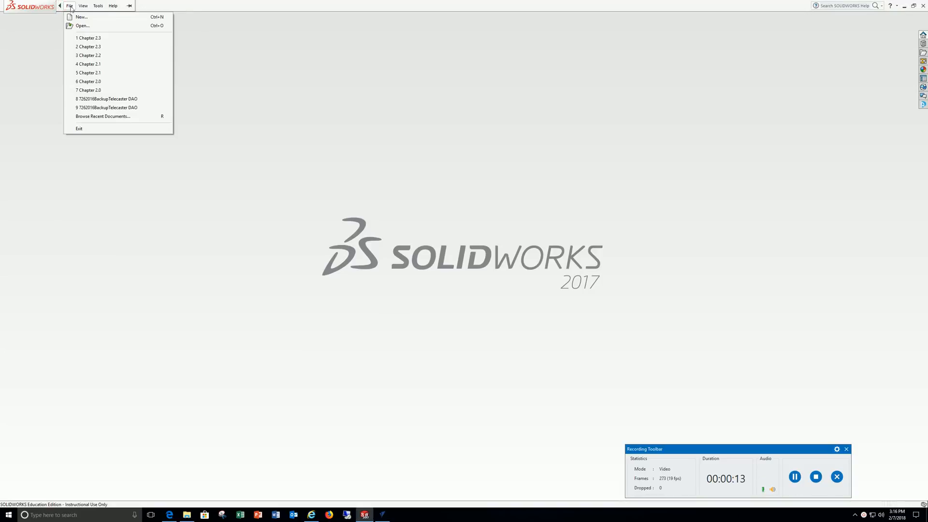
mouse_move(82, 17)
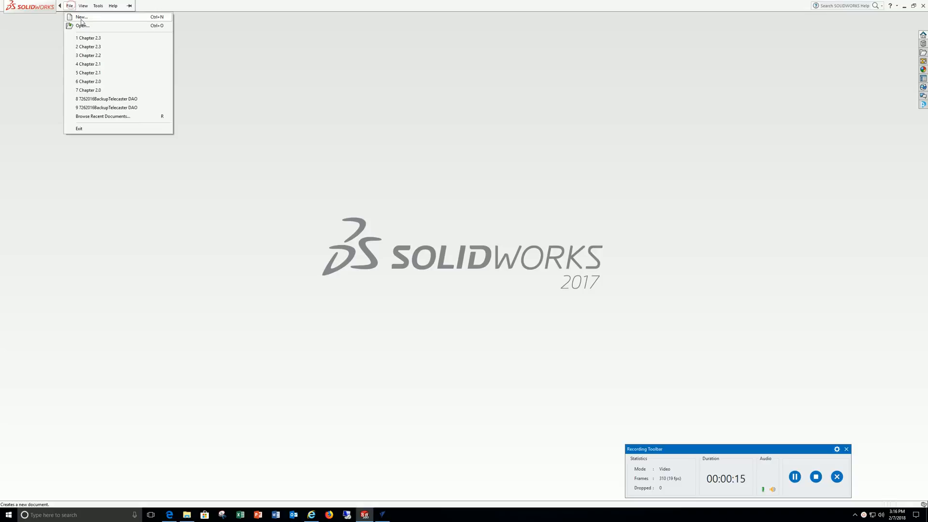
click(80, 17)
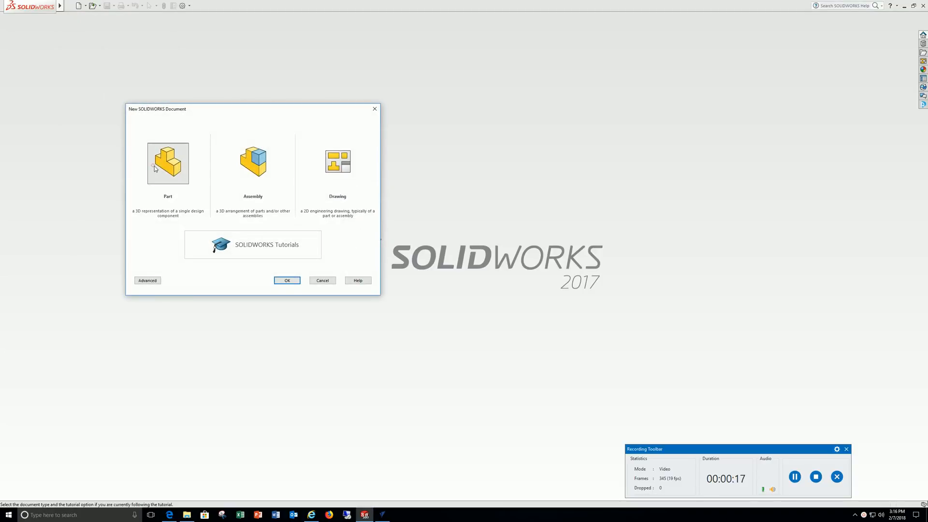
click(286, 279)
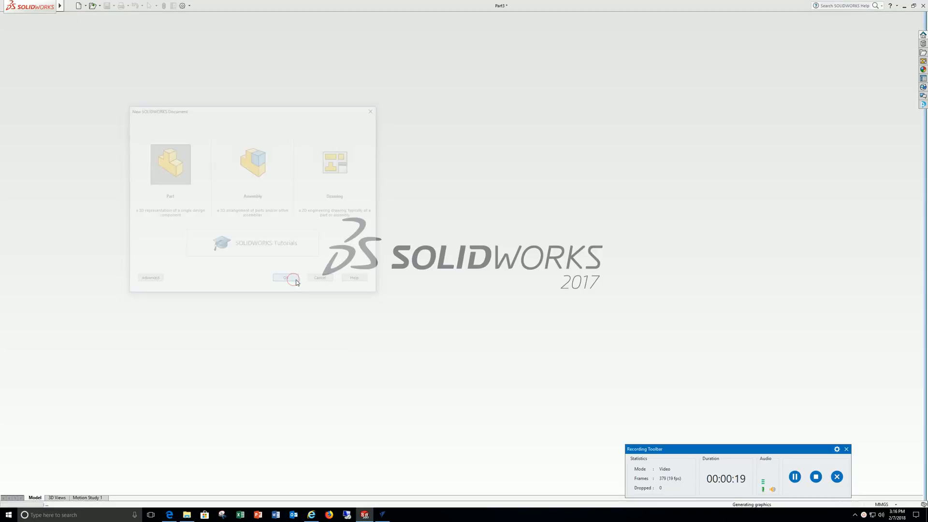
Step: Set the part units to inches and start Sketch1 on the Front Plane
click(286, 277)
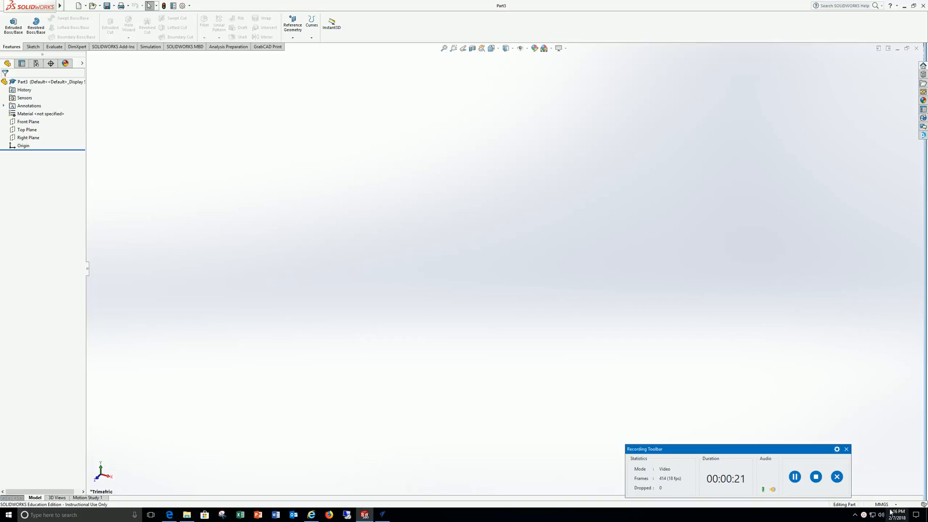
click(881, 504)
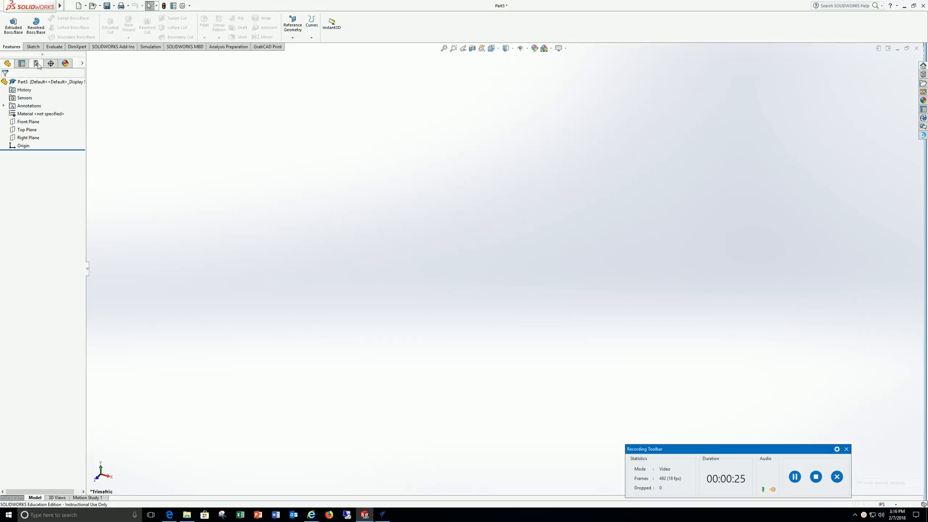
click(31, 47)
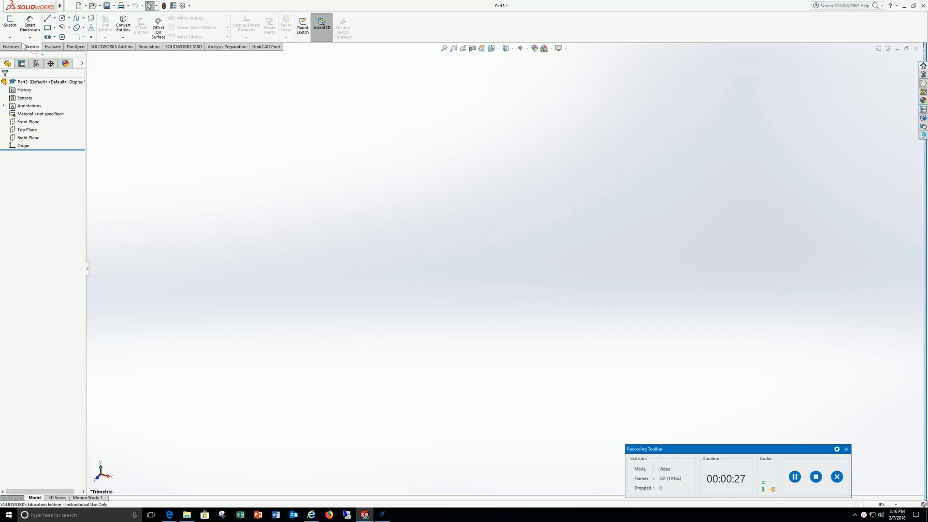
click(10, 24)
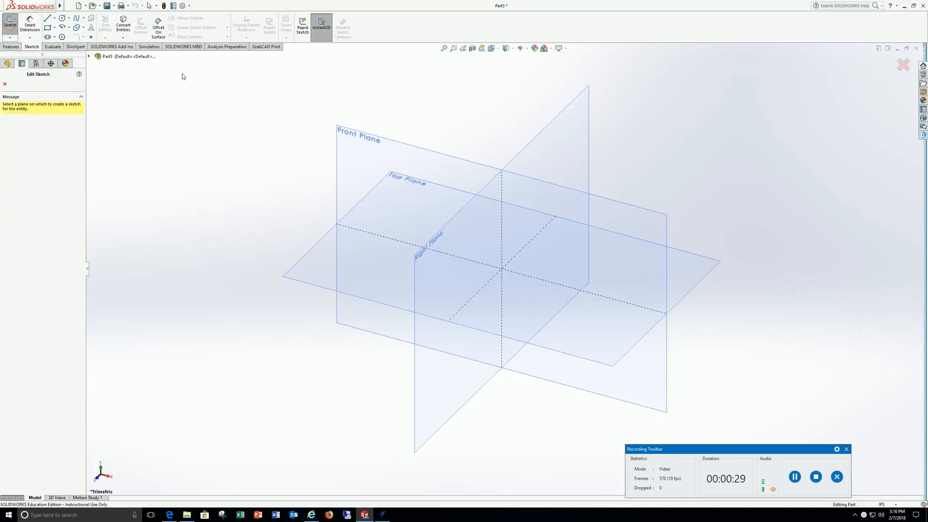
click(359, 139)
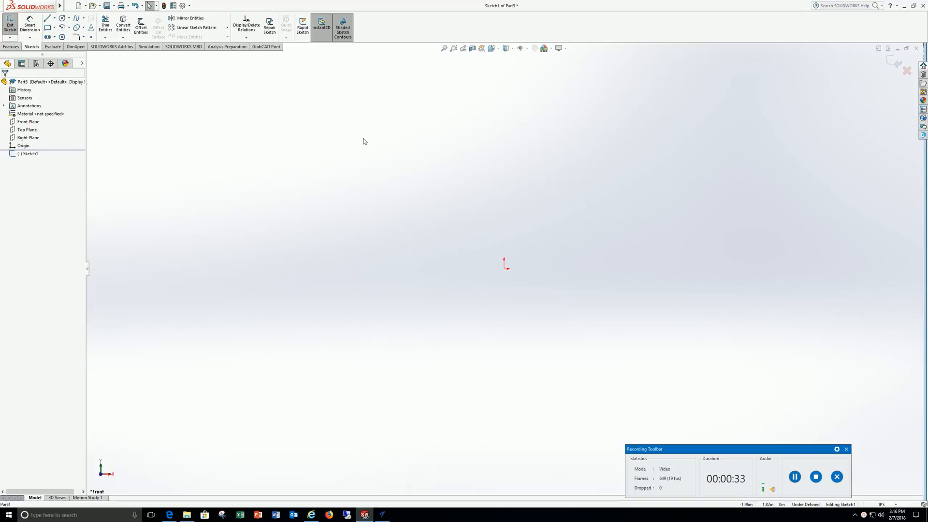
mouse_move(288, 113)
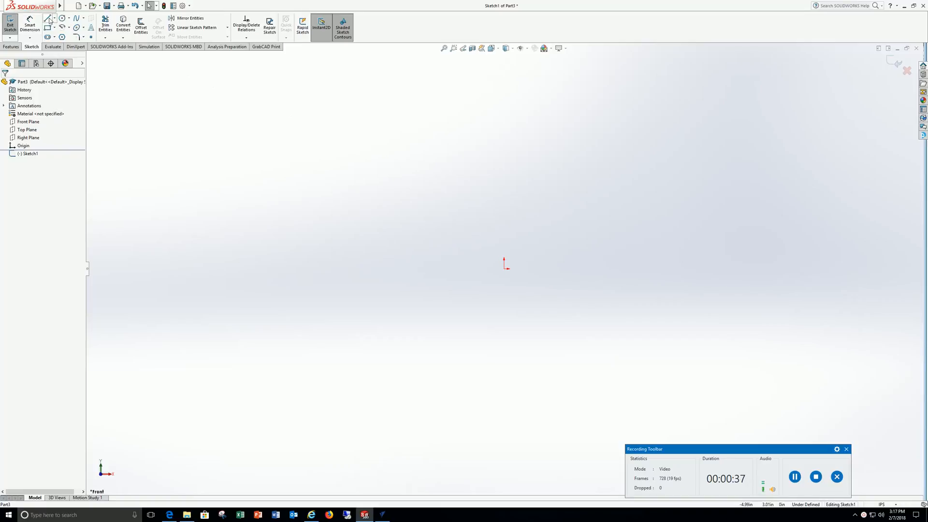
Step: Draw a 3.62-inch horizontal line from the origin, then a vertical line rising from it
click(48, 18)
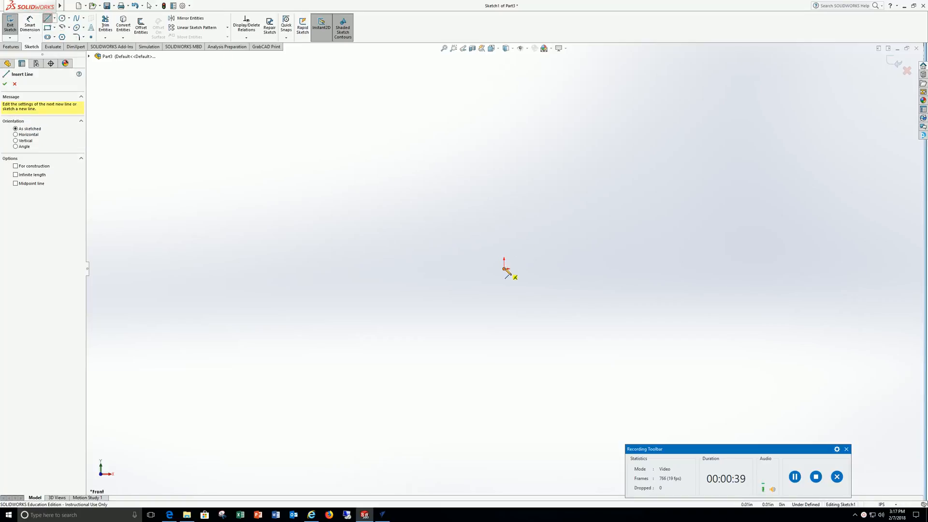
drag(504, 267, 583, 274)
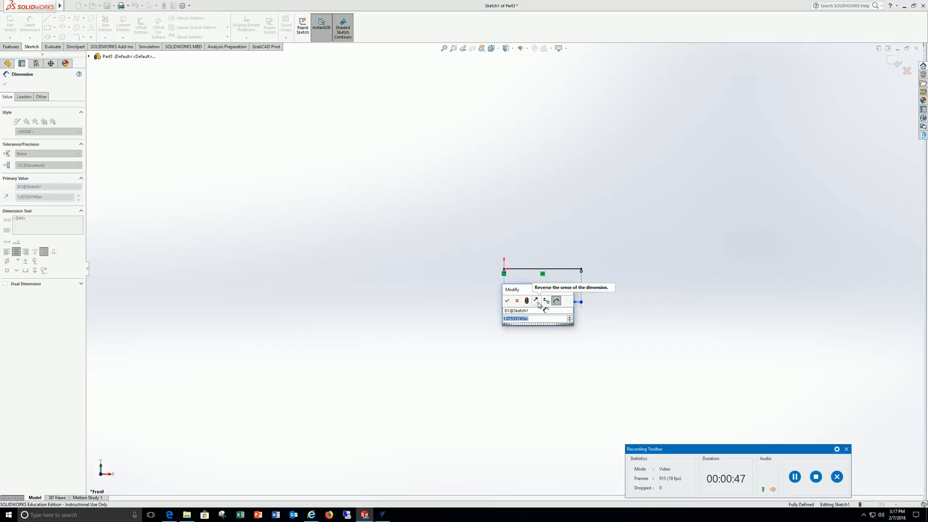
click(507, 300)
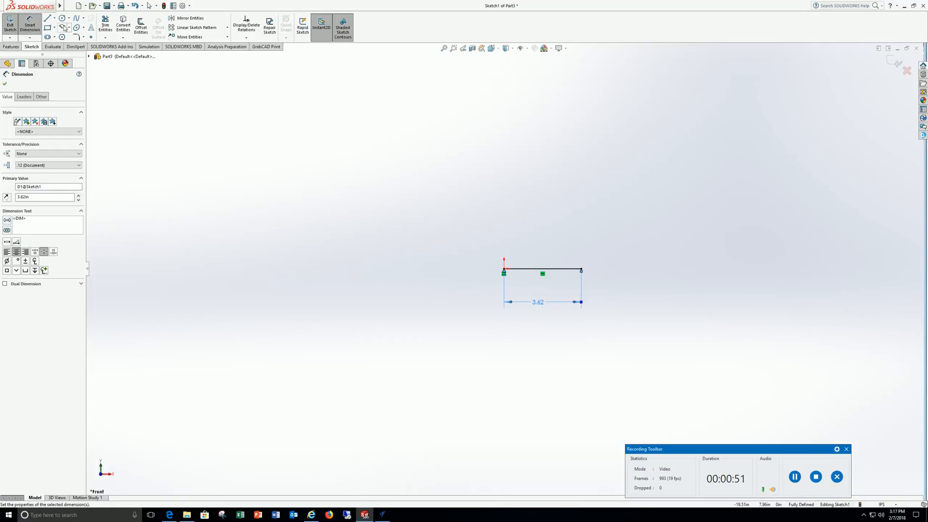
click(48, 18)
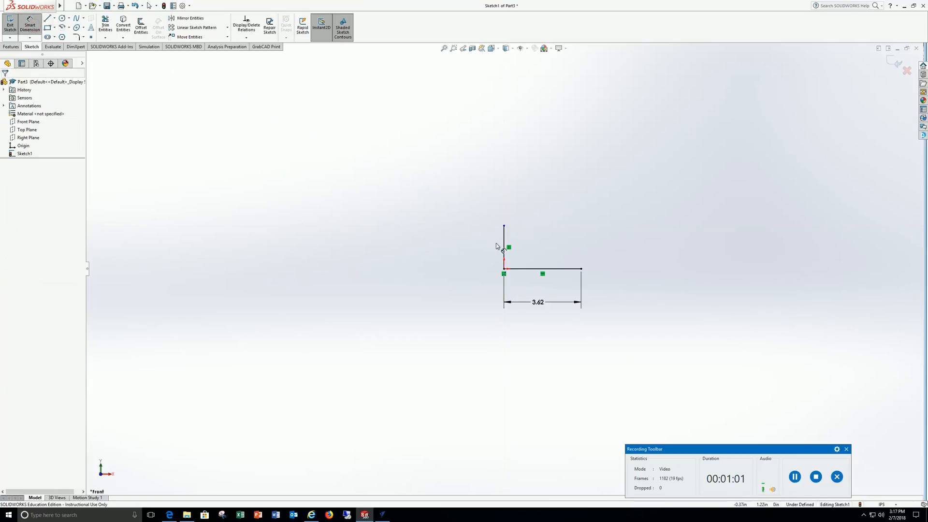
Step: Dimension the vertical line at 1.50 and add a 0.75-inch horizontal line at its top
click(503, 248)
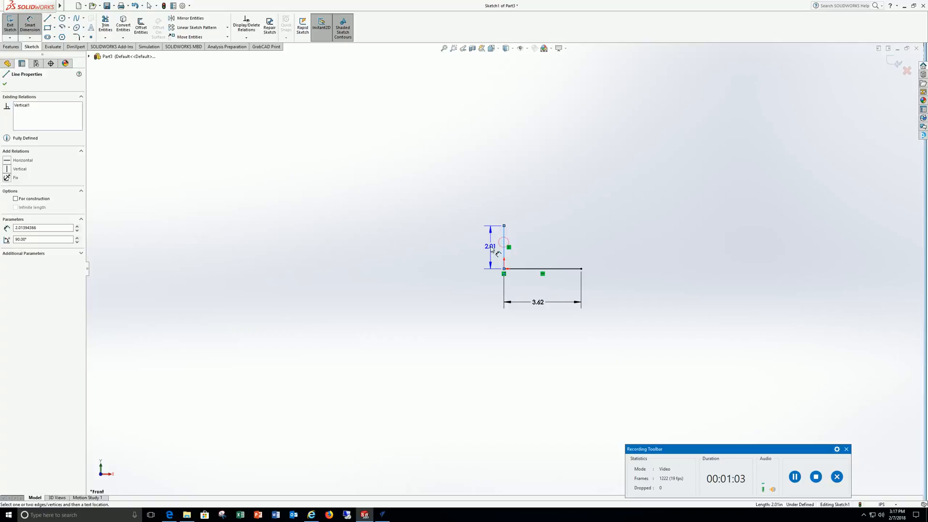
double_click(490, 246)
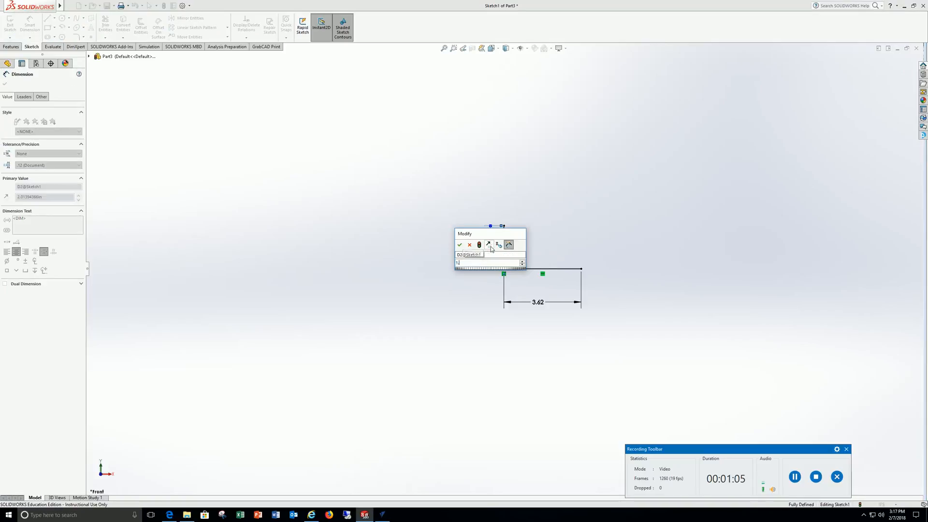
click(459, 245)
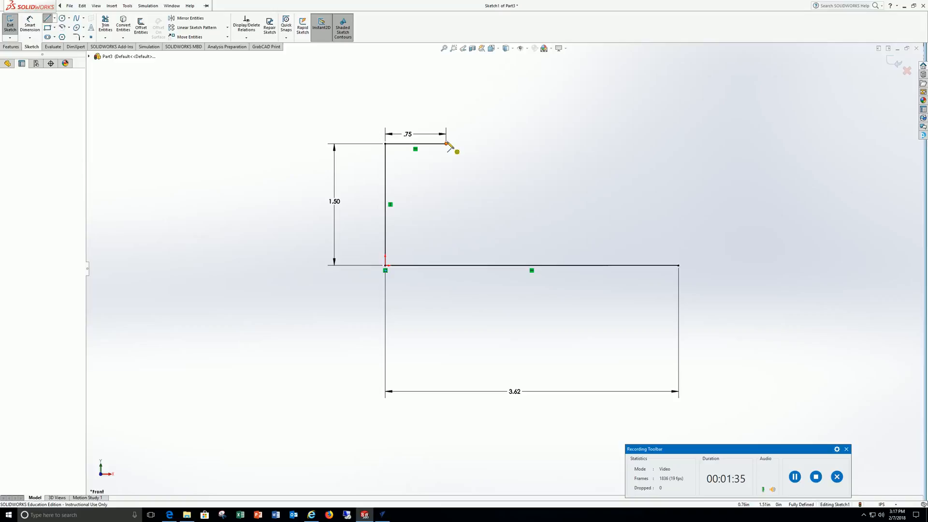
Step: Draw a 0.50 vertical step and top edge, dimensioning the top width at 1.63
click(127, 6)
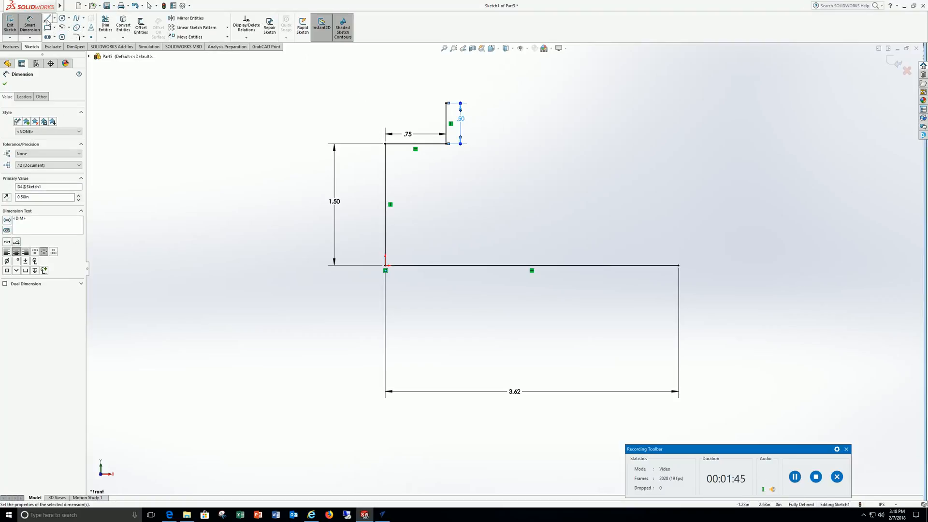
click(47, 18)
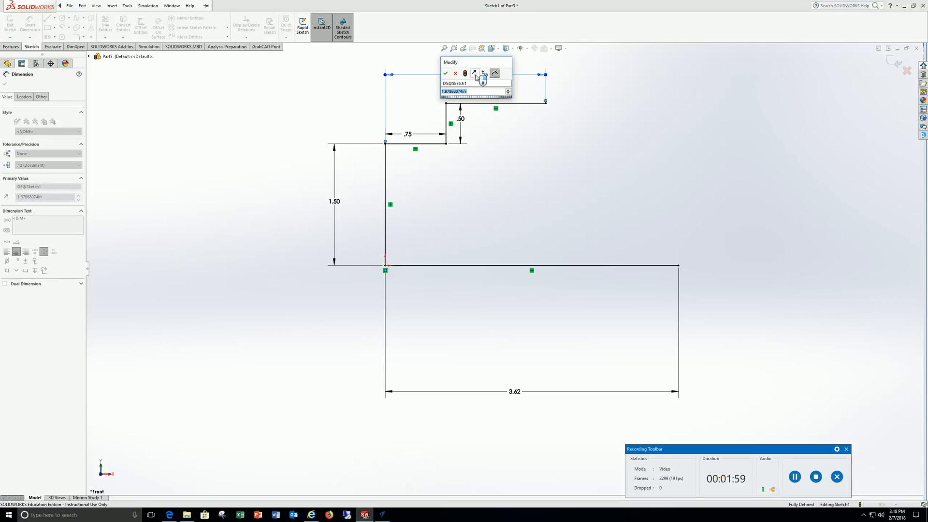
mouse_move(483, 73)
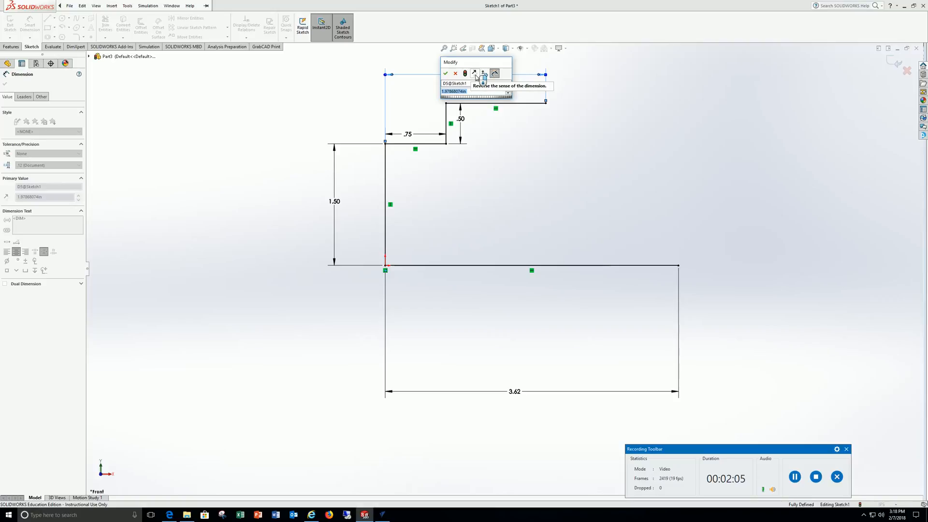
text(1.63)
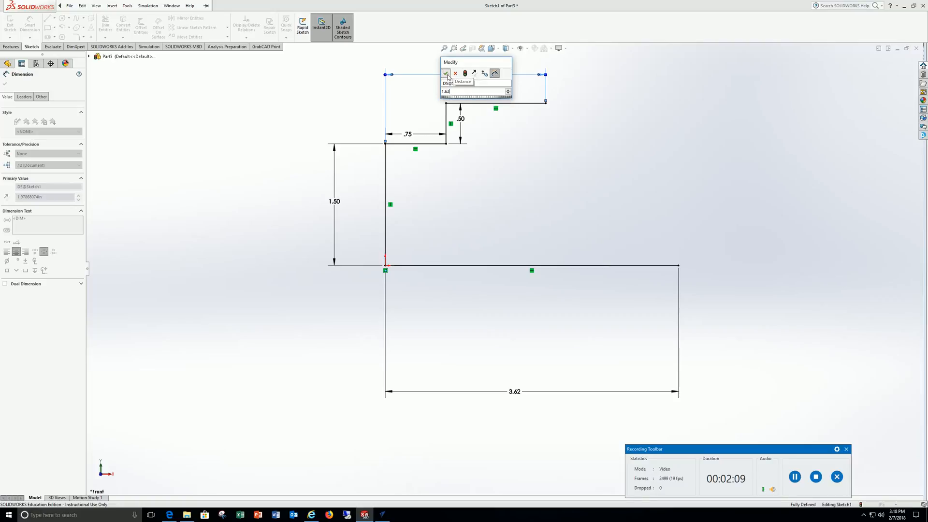
click(445, 73)
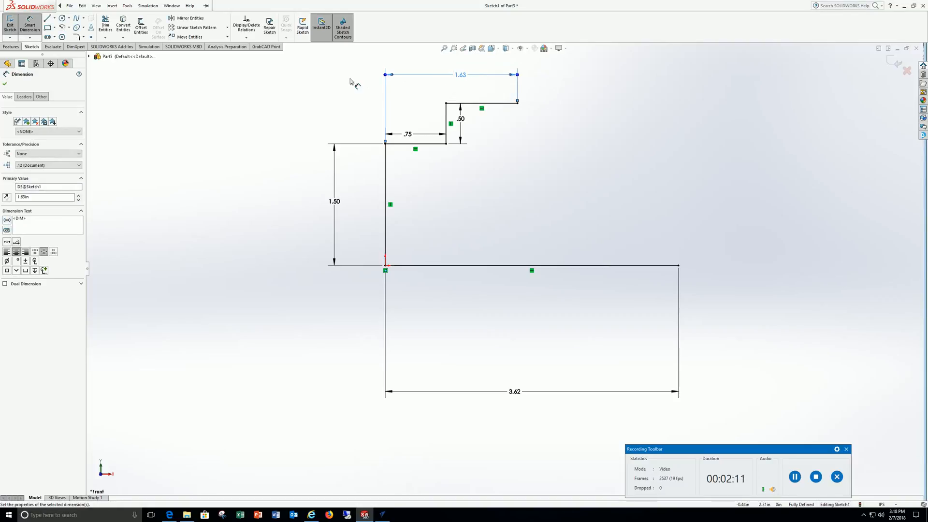
click(190, 5)
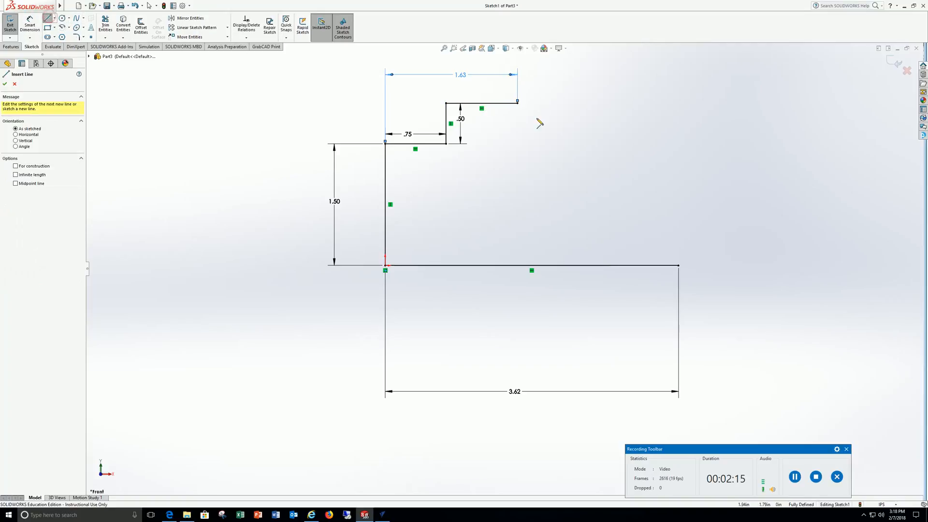
Step: Close the profile with two slanted lines dimensioned at 30° and 60°
drag(518, 102, 594, 153)
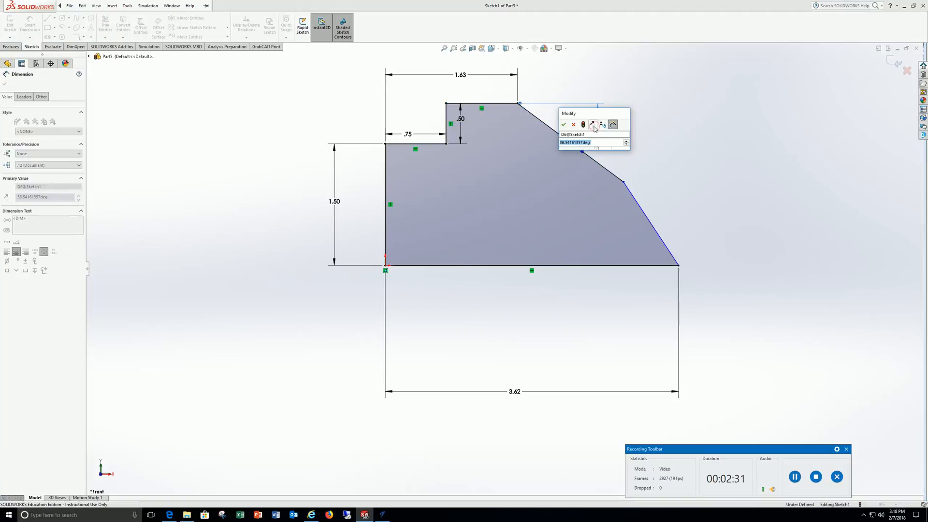
click(562, 124)
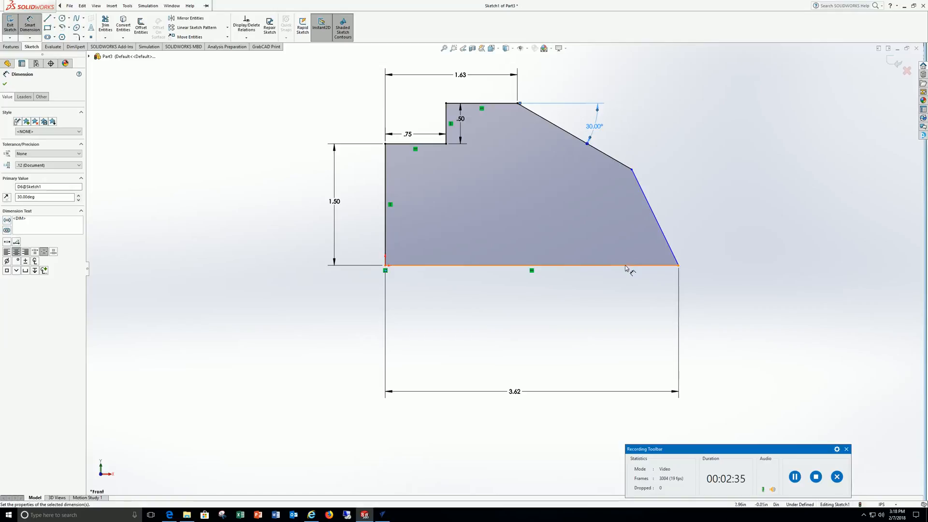
click(530, 270)
text(60)
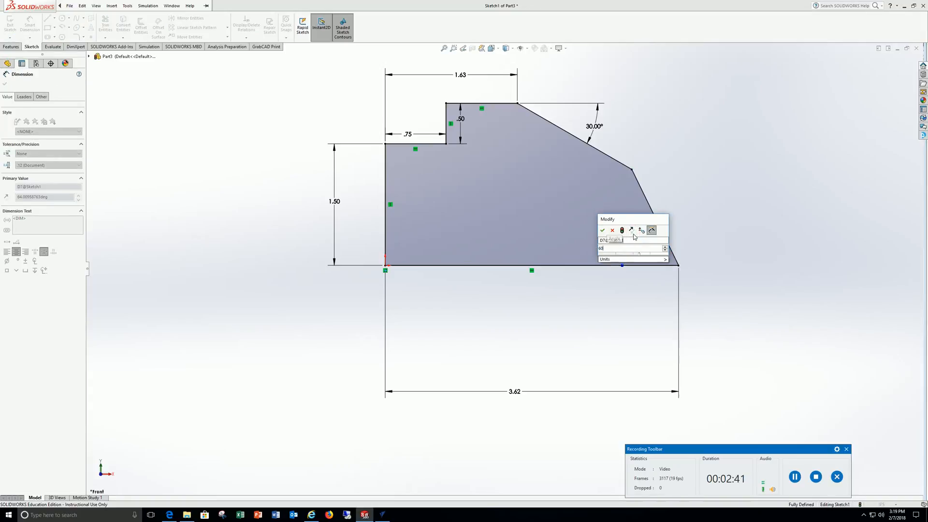
click(601, 230)
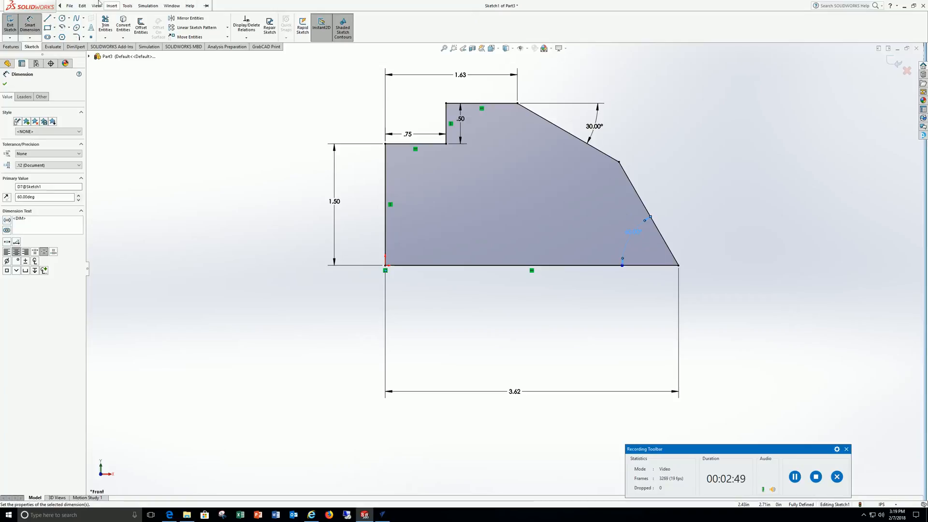
click(111, 5)
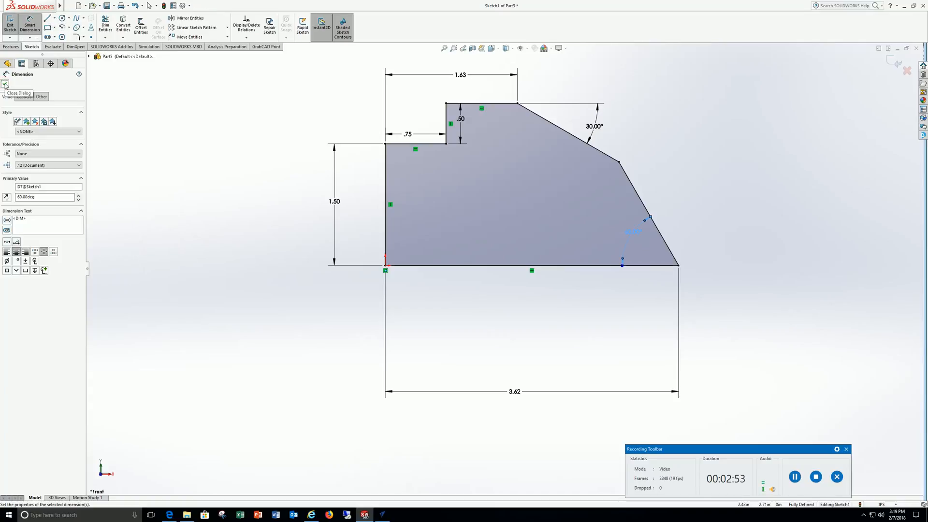
click(5, 86)
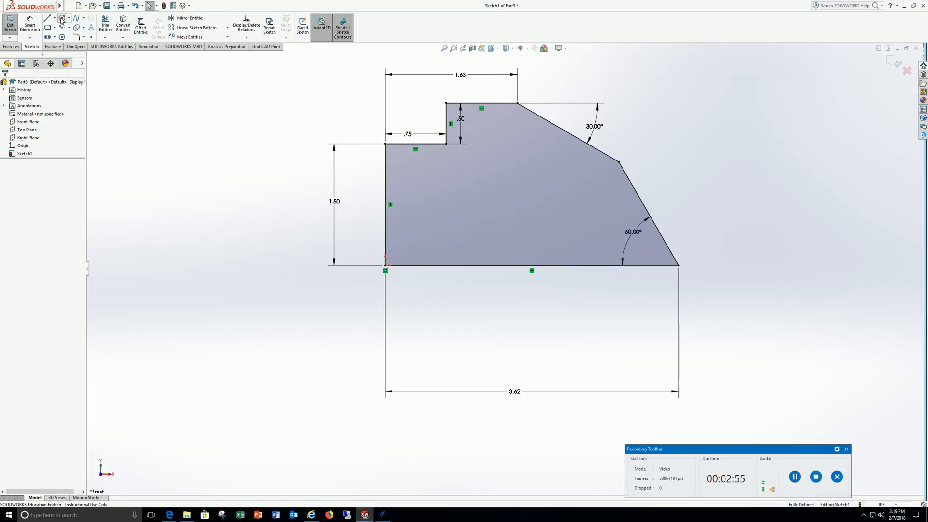
Step: Draw a 0.375 circle, 1.5 from the left edge and dimensioned above the bottom, then exit the sketch
click(62, 18)
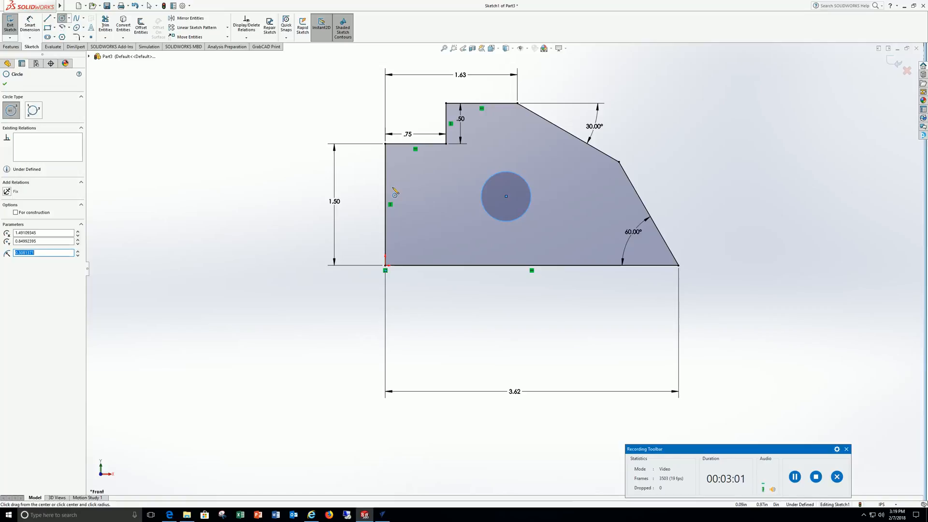
click(41, 253)
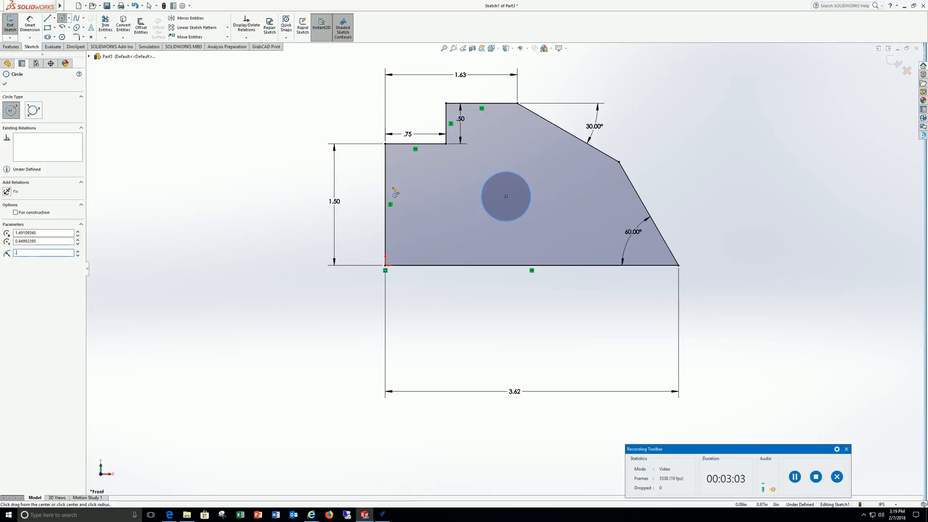
text(0.375)
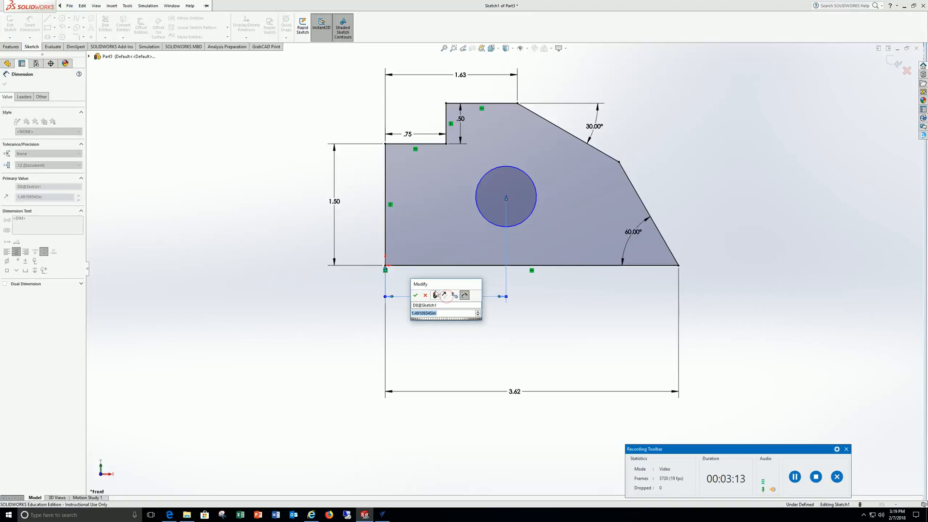
text(1.5)
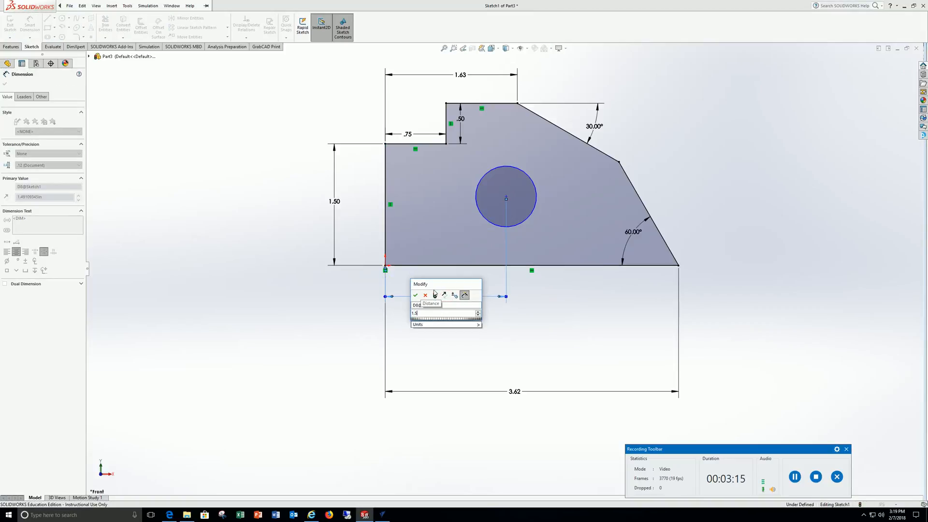
click(414, 295)
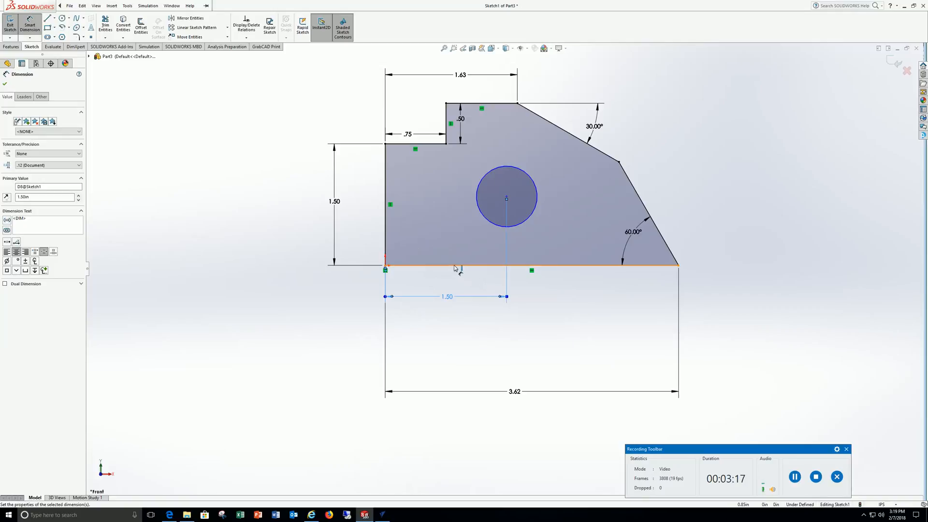
click(531, 270)
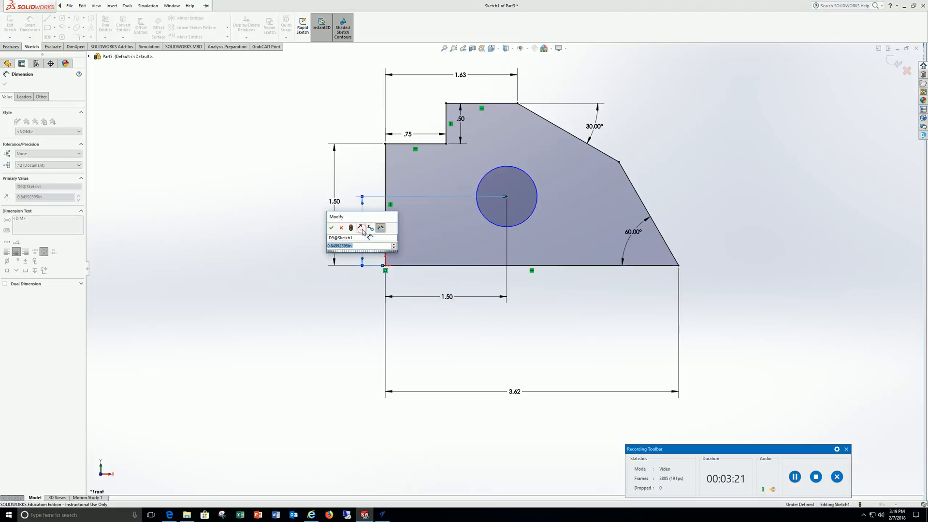
mouse_move(361, 229)
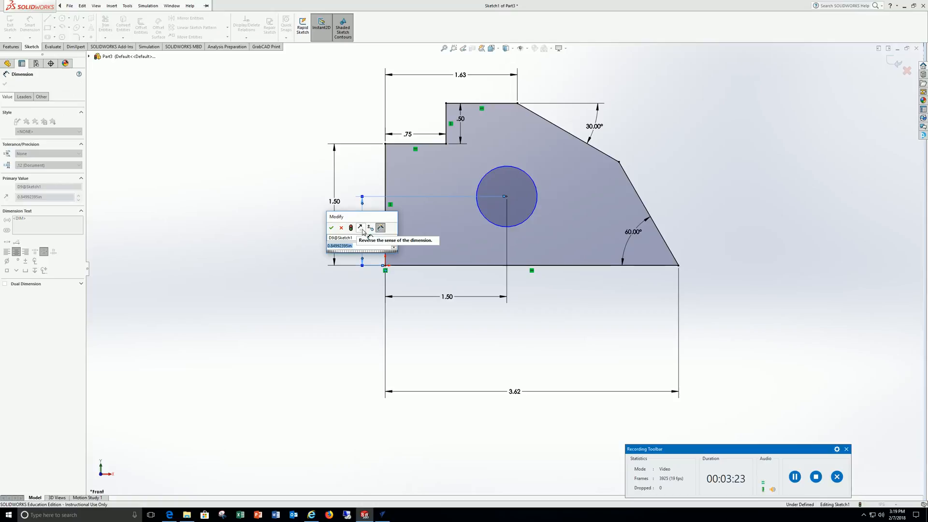
click(331, 228)
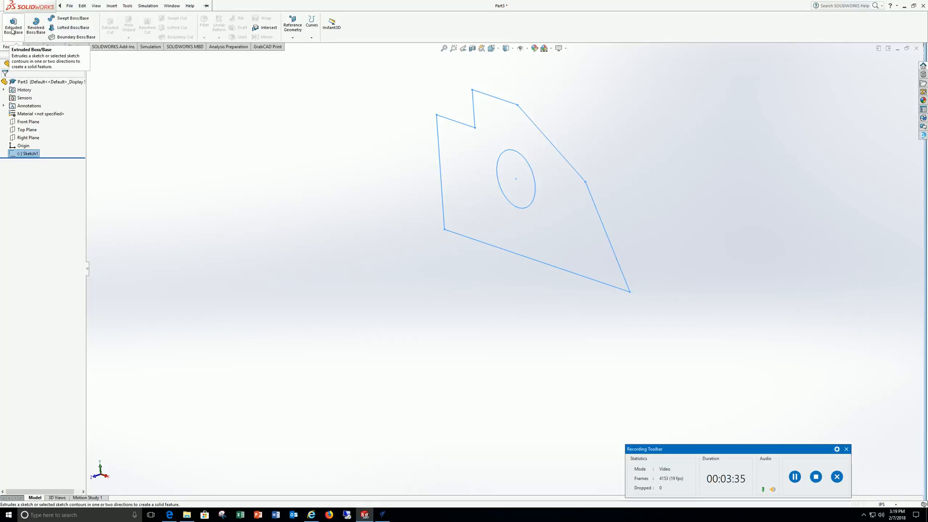
Step: Extrude the sketch Blind to 2.00 inches, creating Boss-Extrude1
click(13, 25)
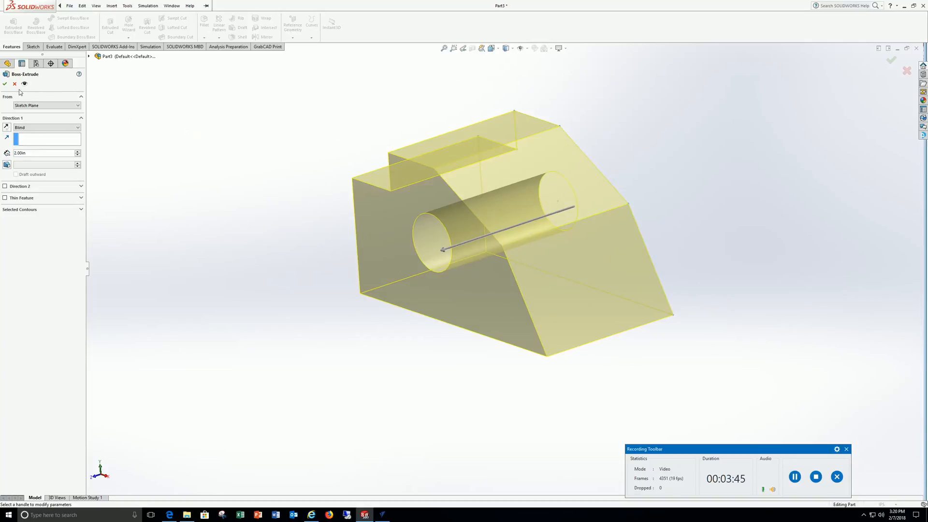
click(5, 83)
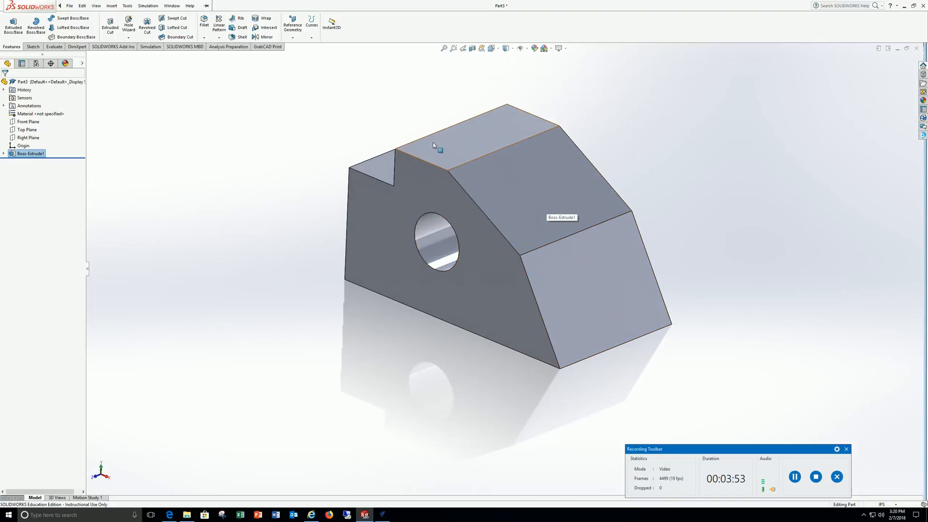
mouse_move(448, 165)
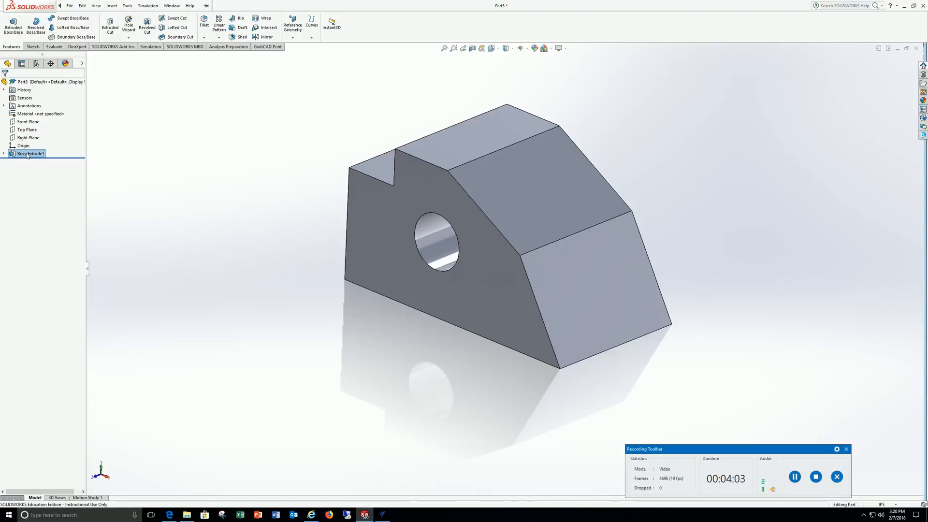
Step: Edit Boss-Extrude1 and change its depth from 2.00 to 1.5 inches
right_click(30, 153)
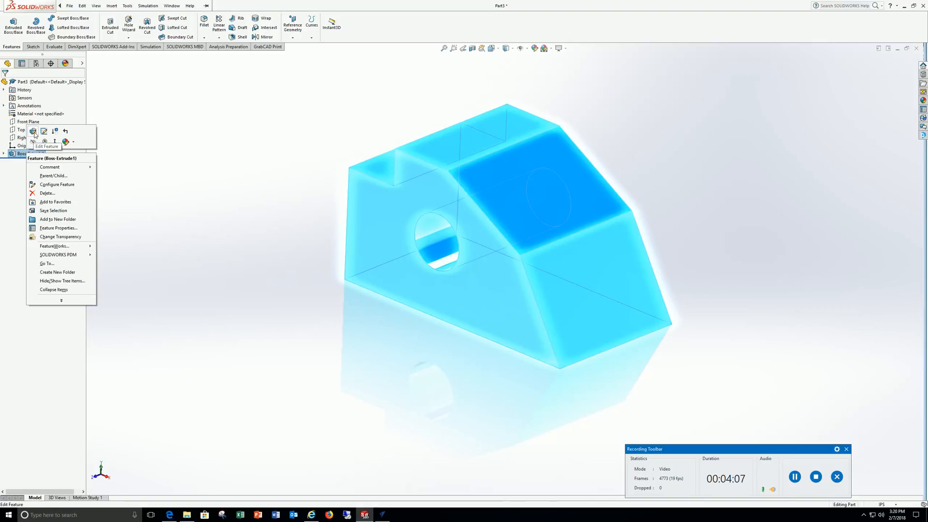
click(34, 131)
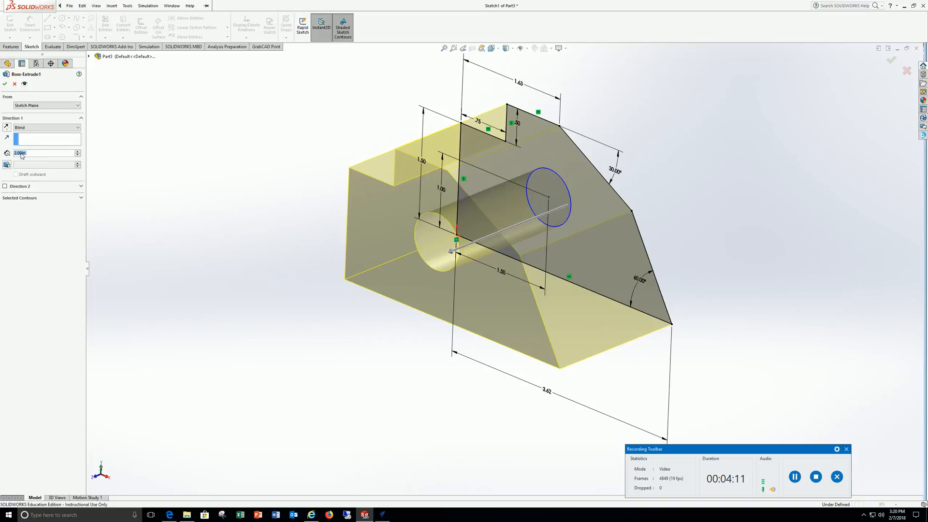
click(45, 153)
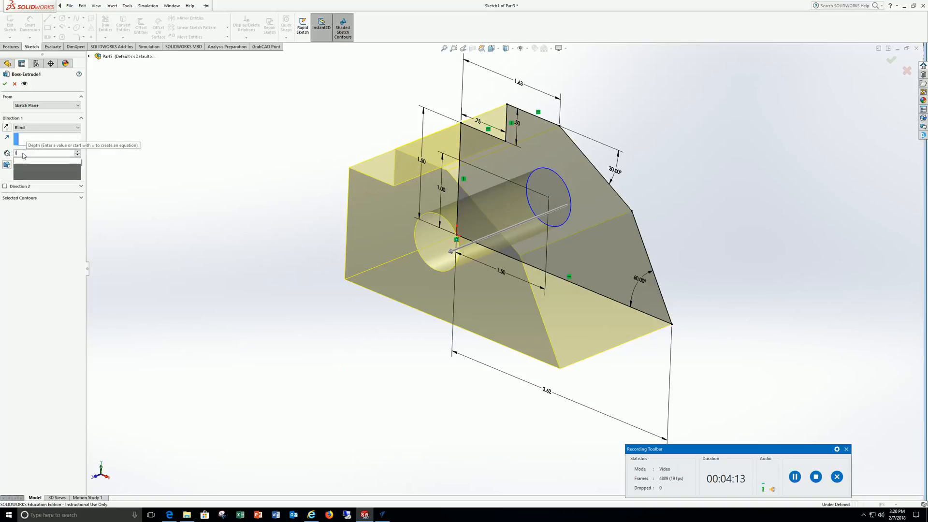
text(1.50in)
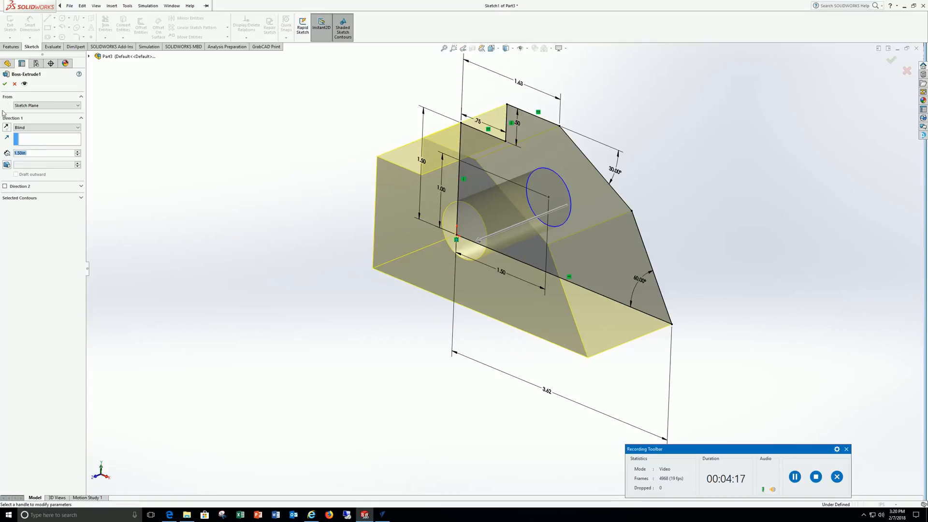
click(4, 84)
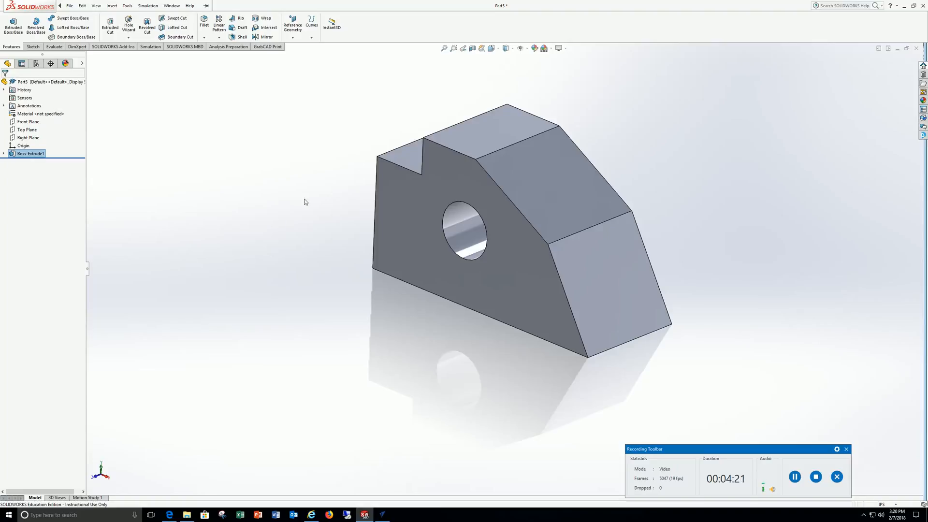
mouse_move(496, 49)
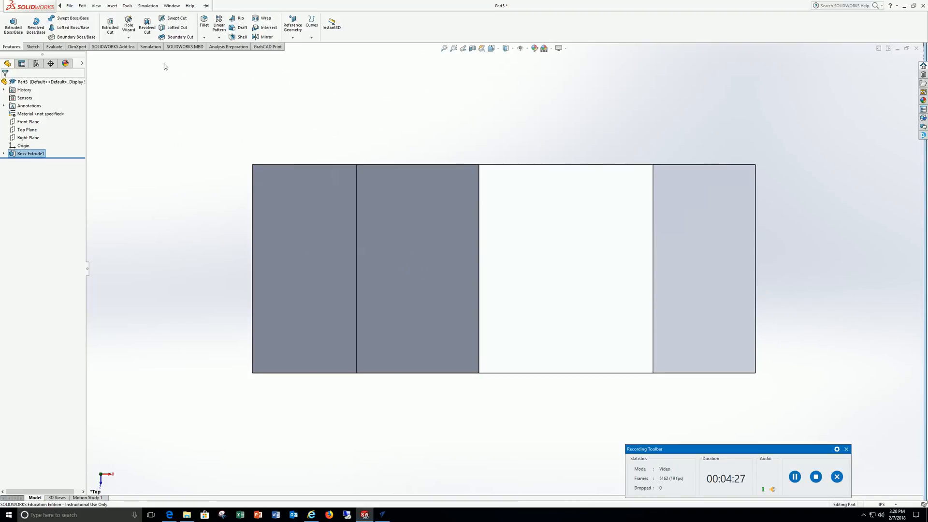
Step: Sketch a corner rectangle on the top face, inset 0.25 from the edges
click(32, 47)
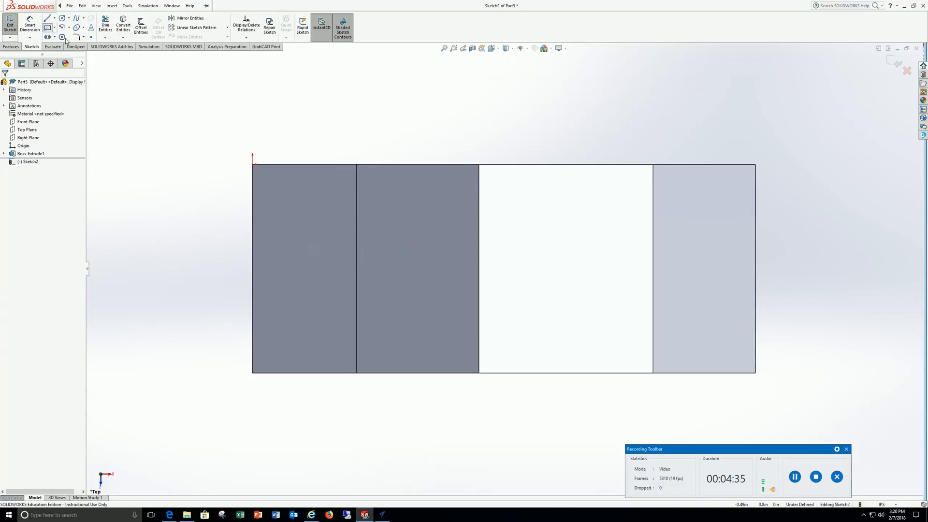
click(48, 19)
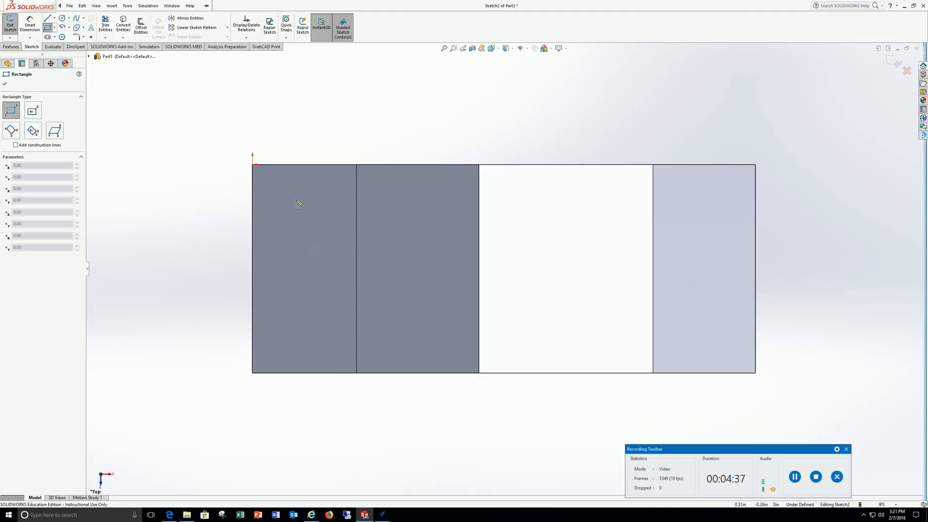
drag(301, 194, 437, 282)
text(.25)
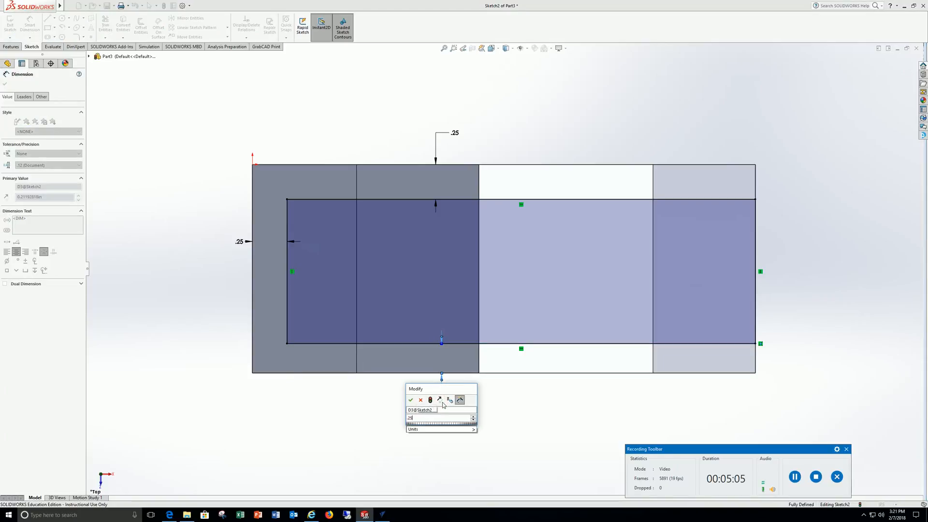
click(410, 400)
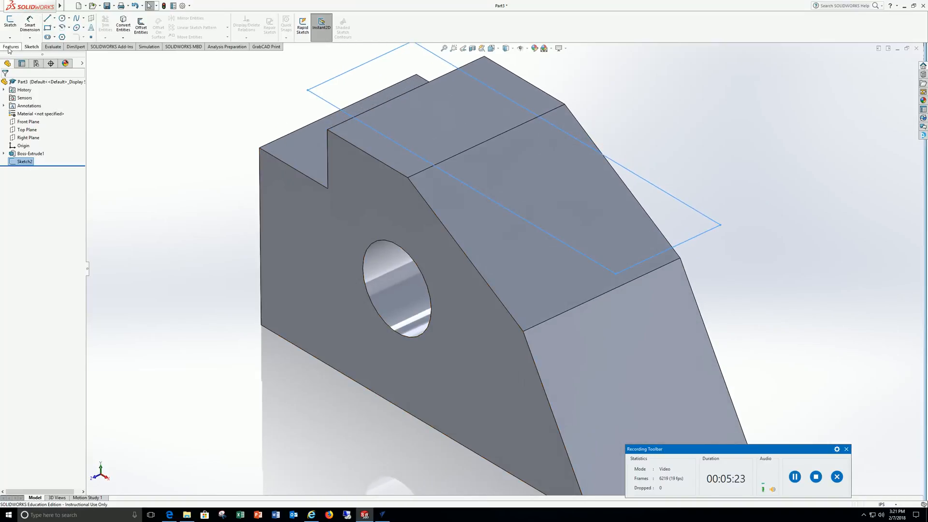
Step: Cut the inset rectangle into the bracket's top with a 1.5 in blind depth
click(10, 47)
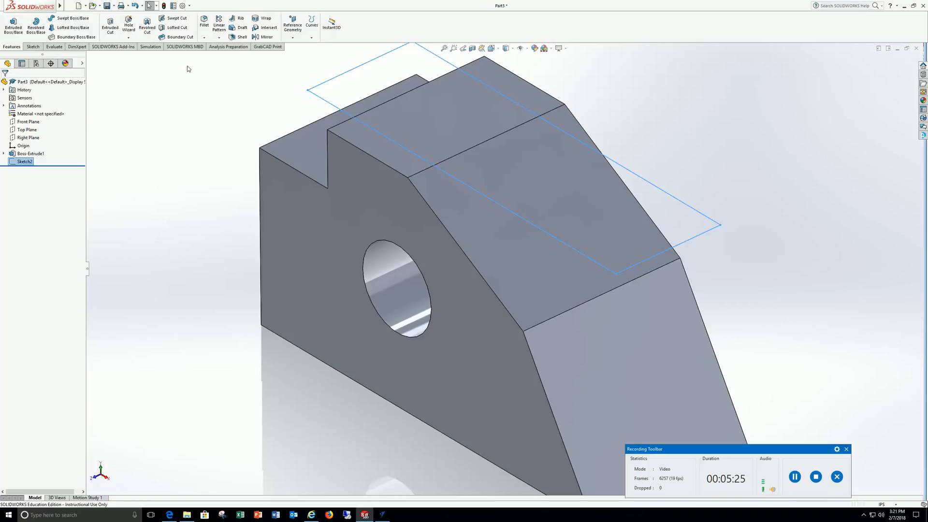
click(110, 28)
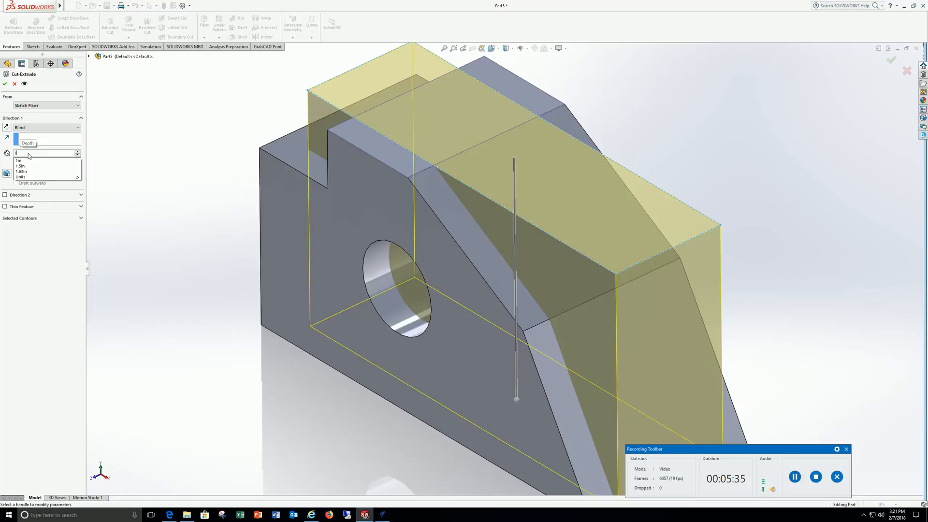
text(1.50in)
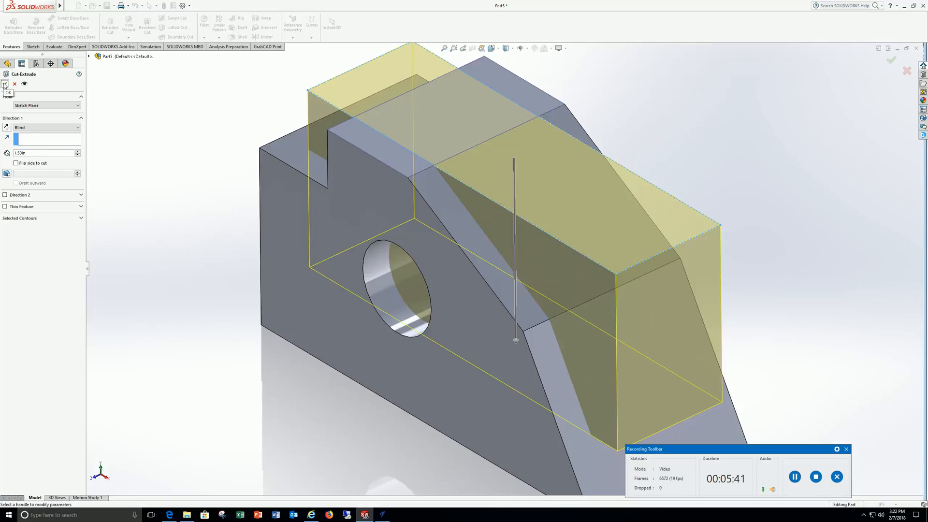
click(7, 88)
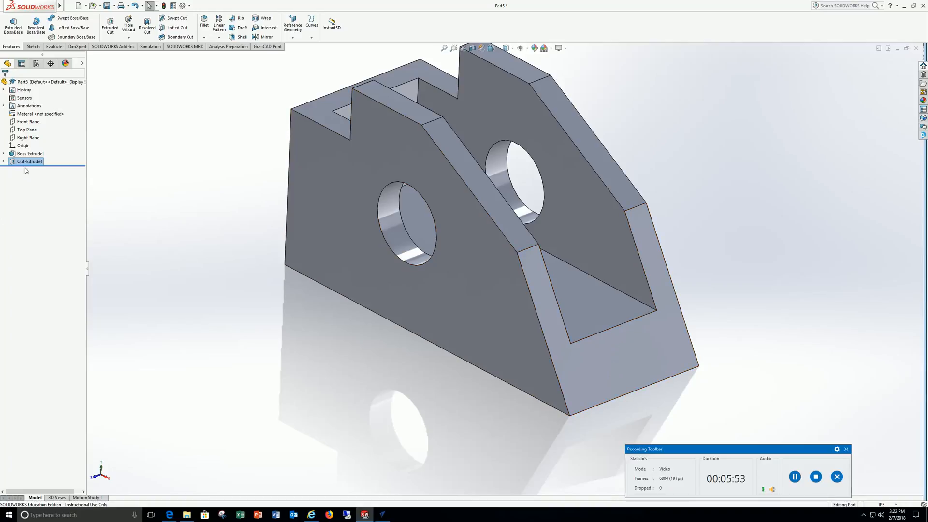
right_click(29, 161)
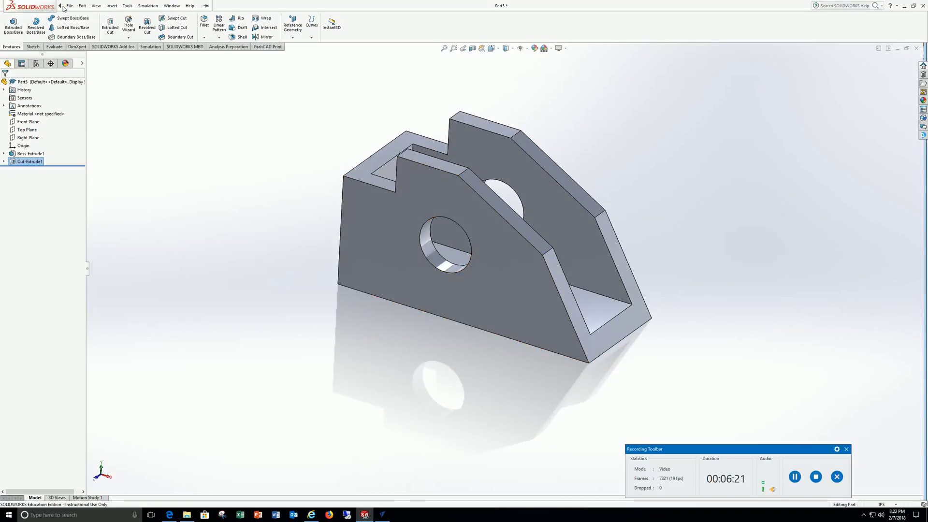
Step: Save the bracket part to the Desktop under the name 'Chapter 2.4'
click(69, 6)
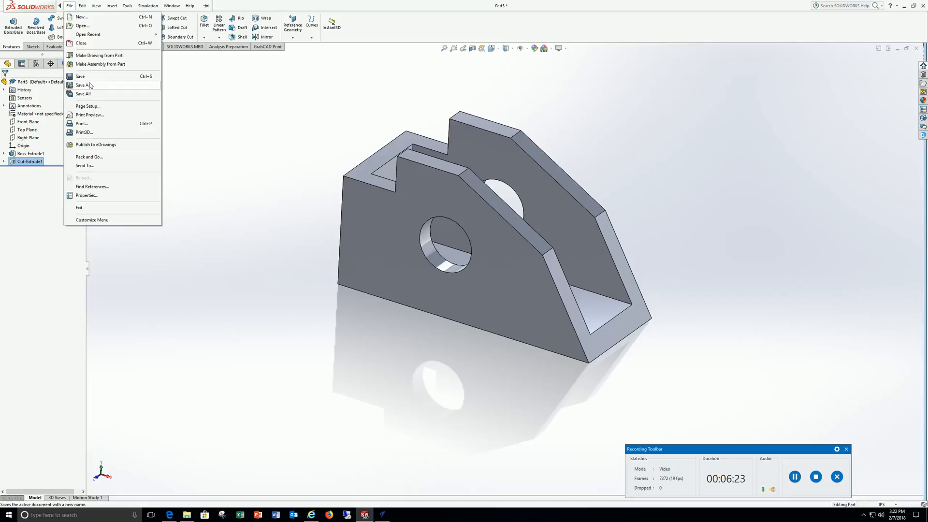
click(82, 84)
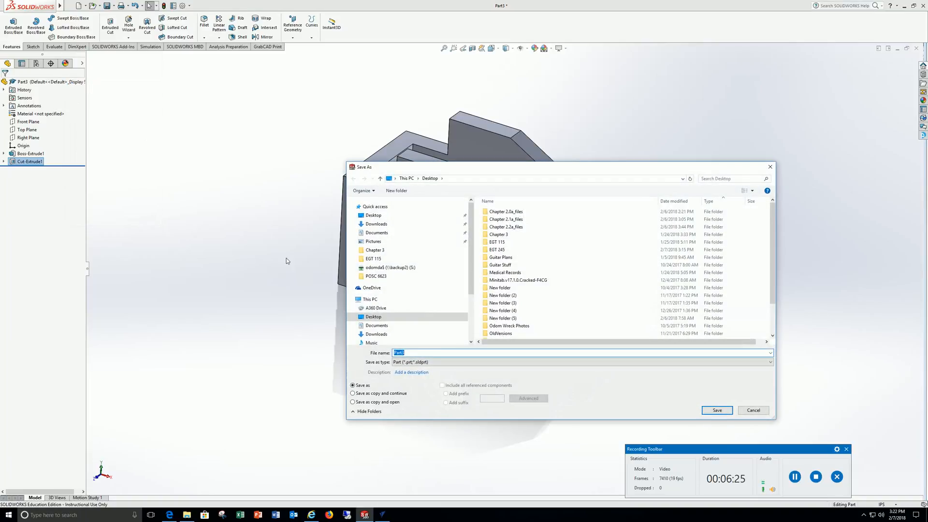
click(497, 249)
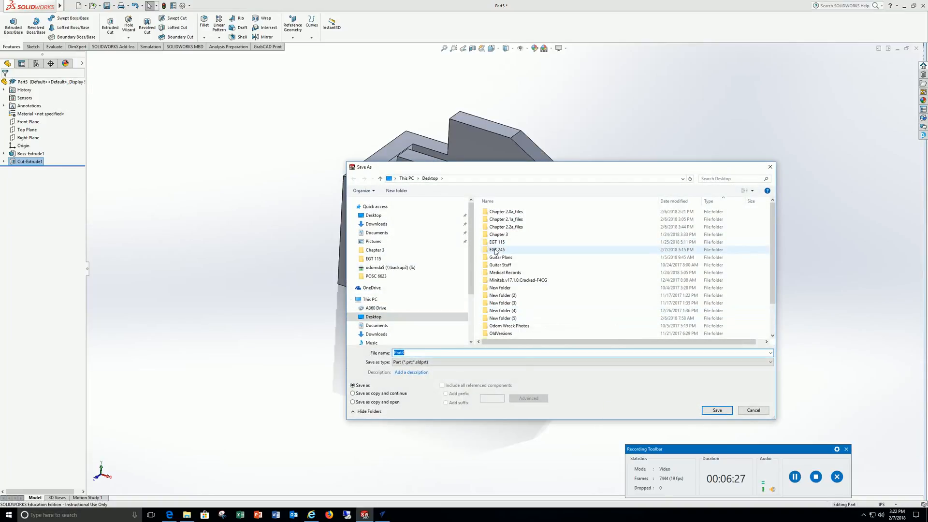
click(497, 249)
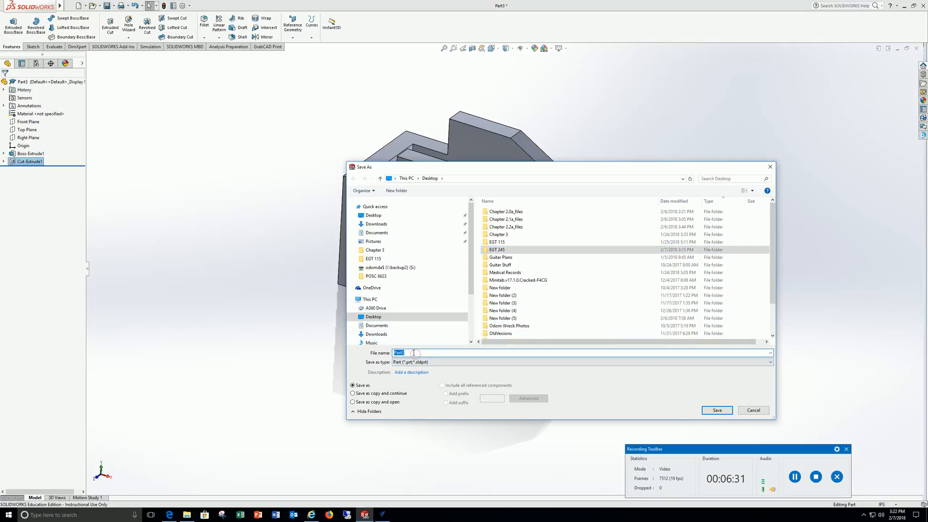
text(cH)
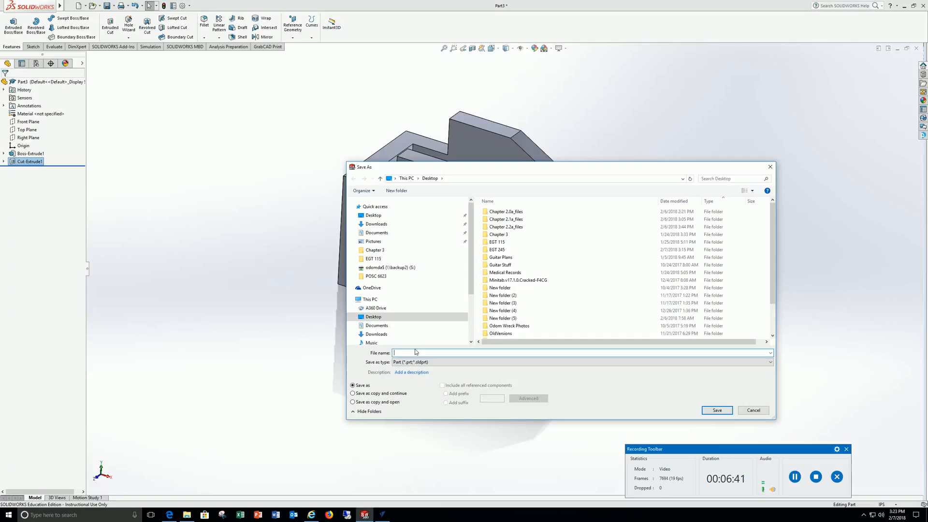
text(Chapter 2.4)
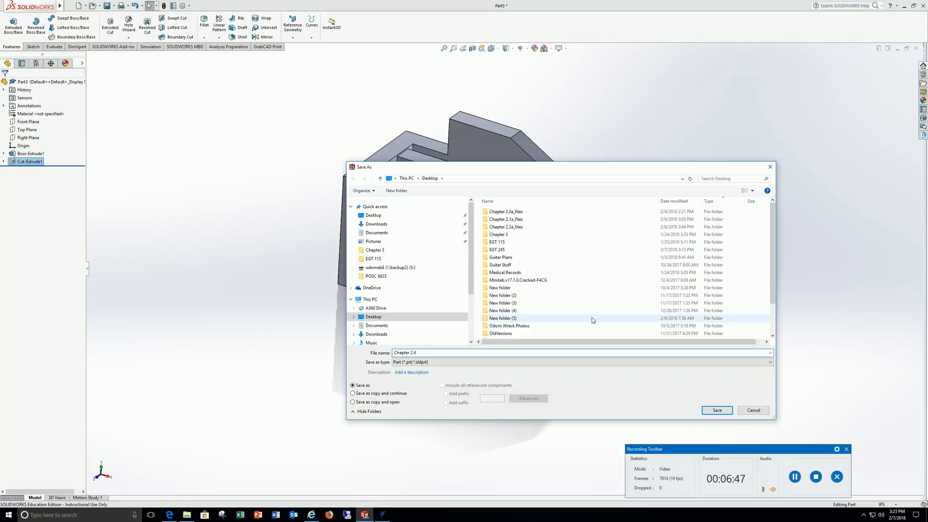
click(717, 410)
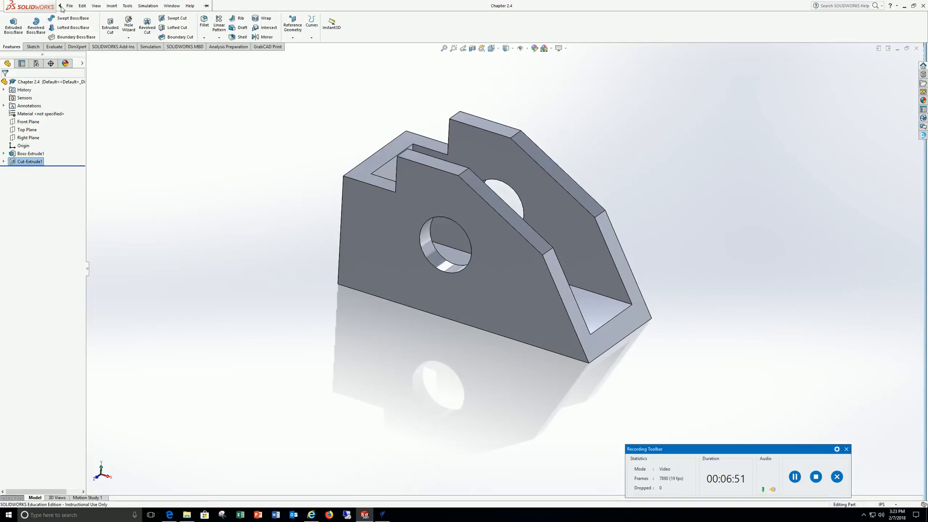
Step: Create a new drawing on a B-size landscape sheet
click(79, 5)
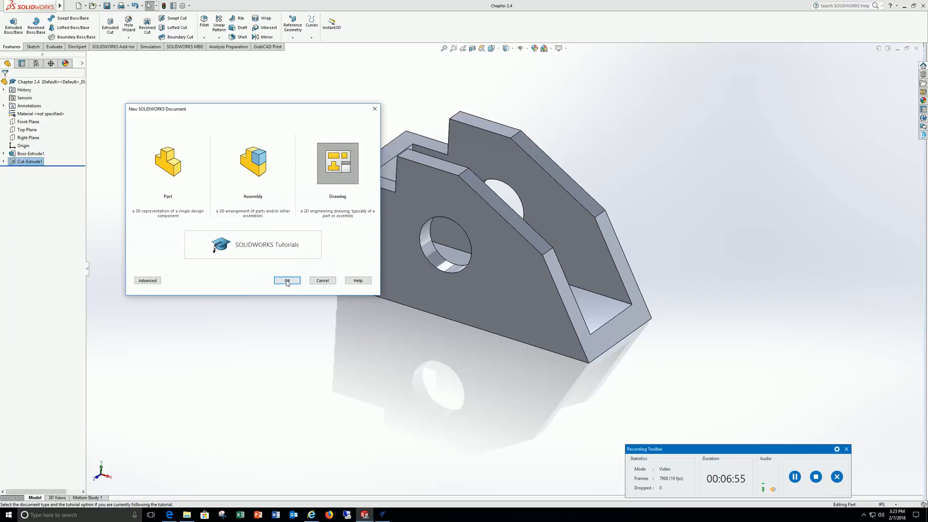
click(287, 280)
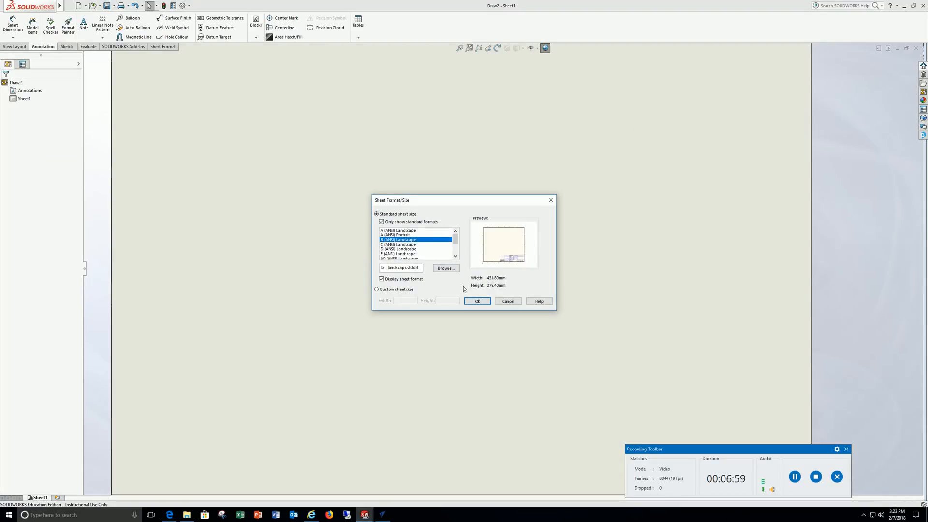
click(477, 300)
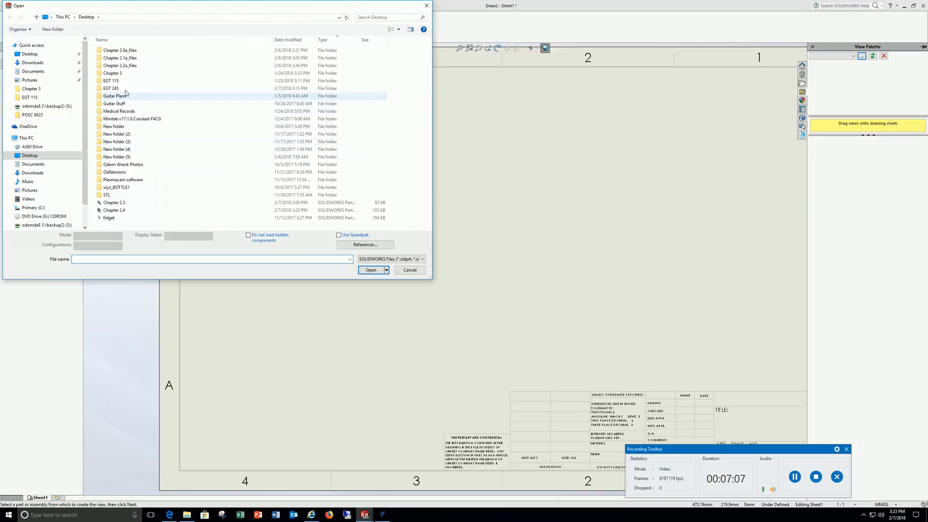
Step: Browse back to the Desktop and load the Chapter 2.4 part into the drawing
double_click(111, 88)
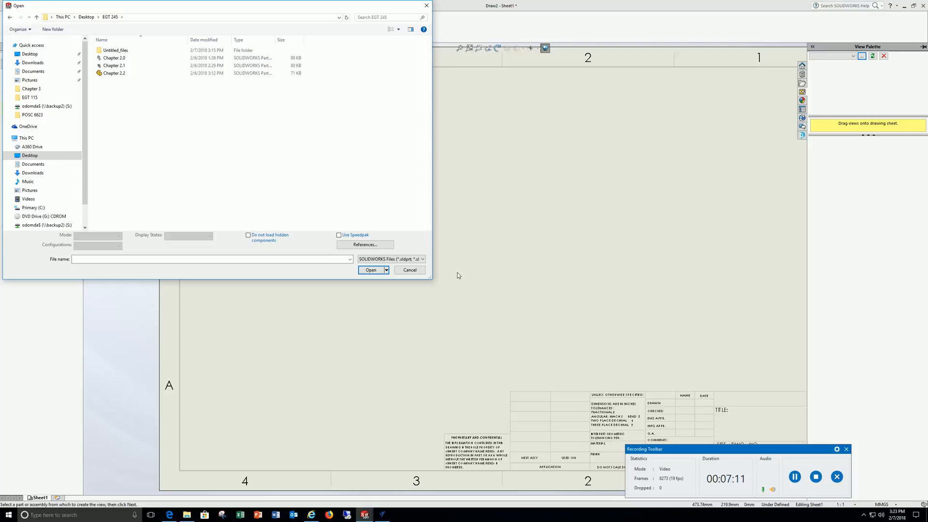
click(116, 50)
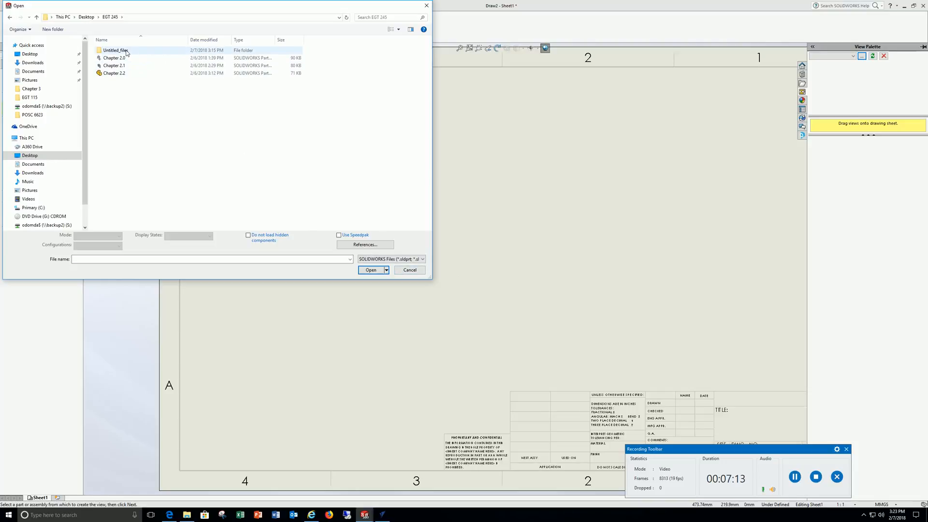
double_click(115, 50)
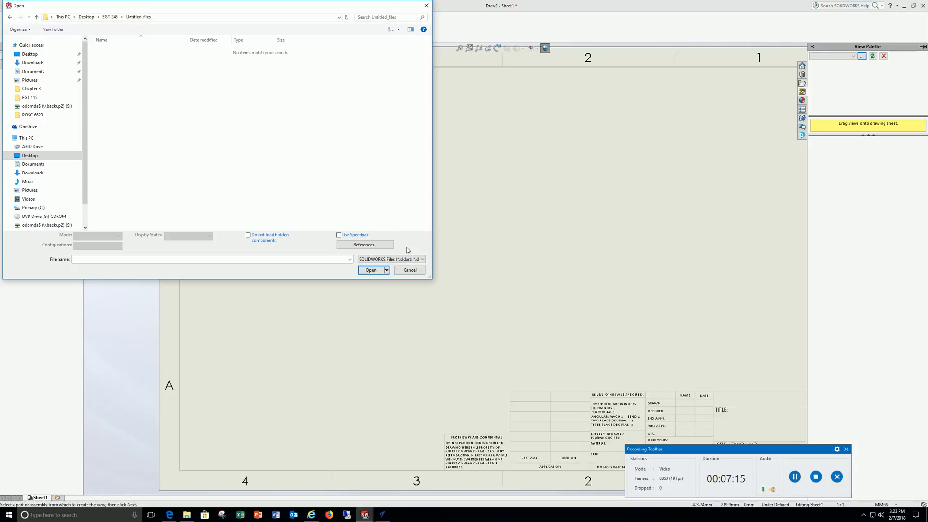
click(11, 17)
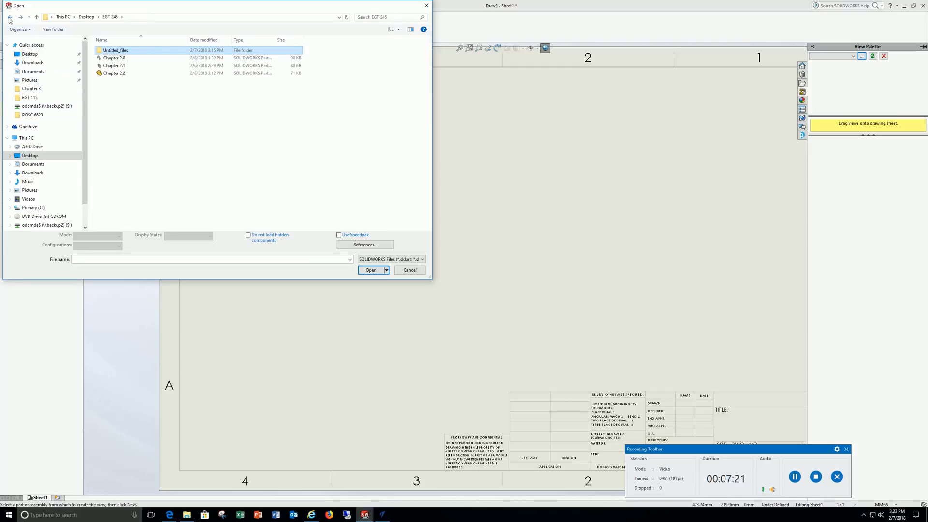
click(10, 17)
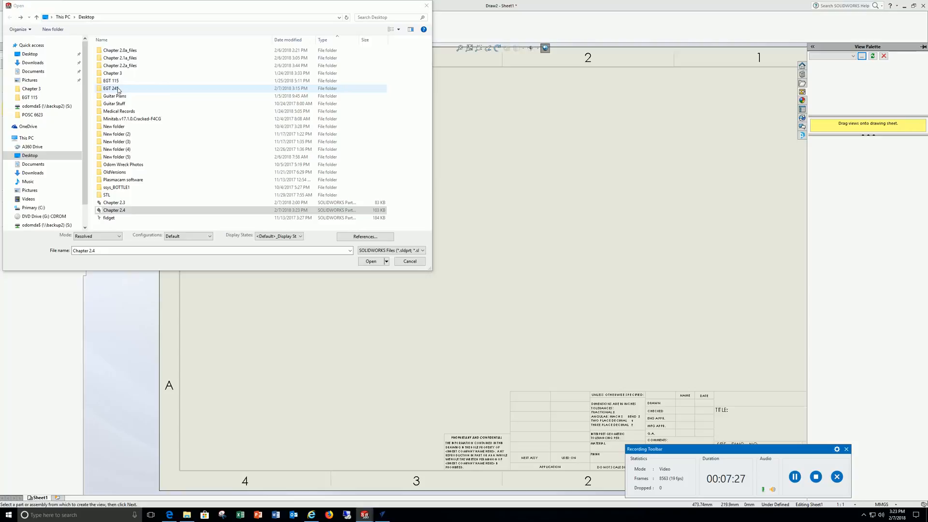
click(370, 261)
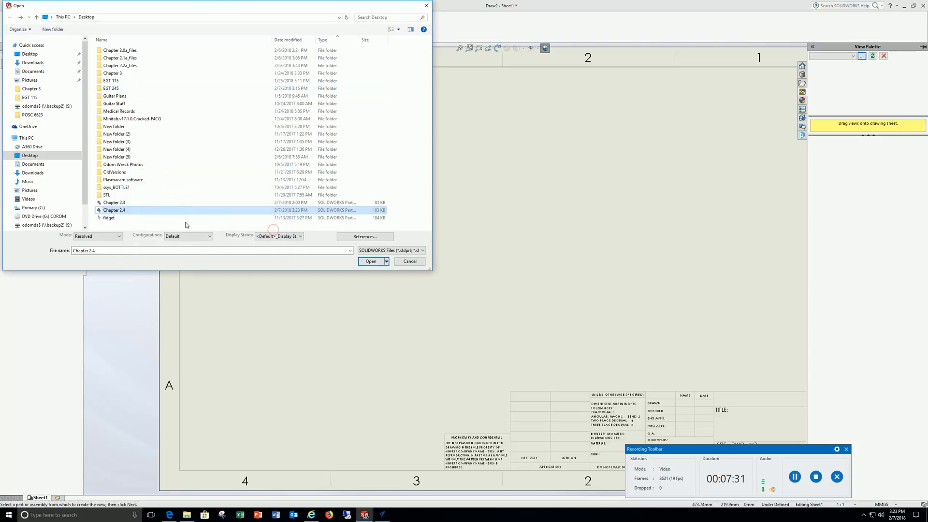
mouse_move(114, 210)
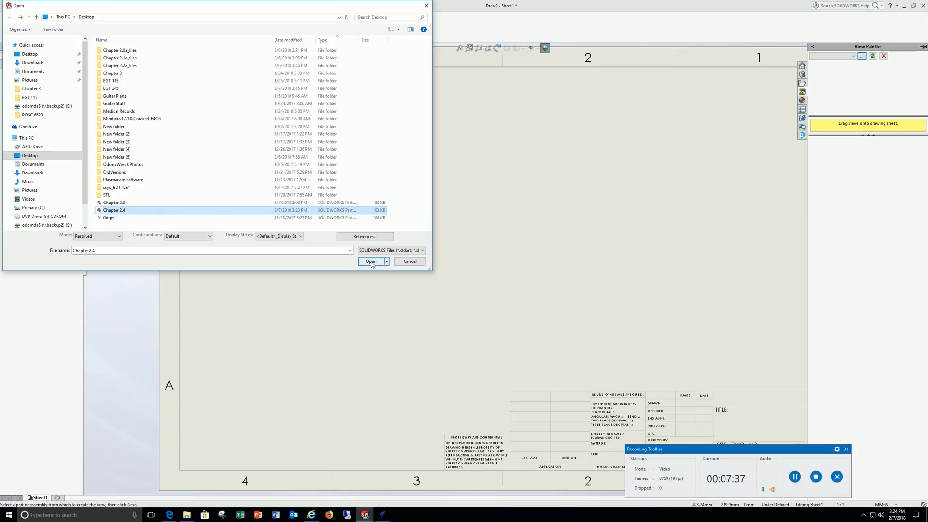
click(370, 261)
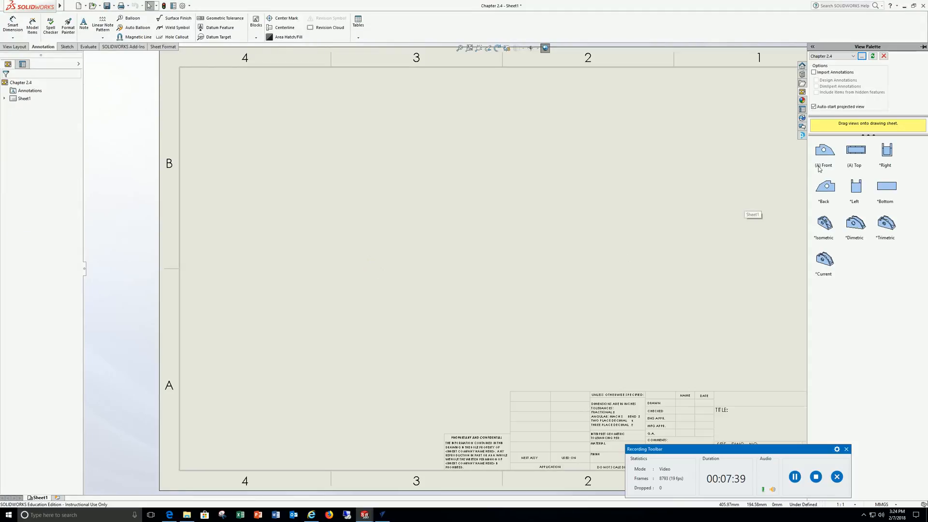
Step: Place the bracket's front view at the sheet's lower left and select the top view
drag(822, 150, 494, 282)
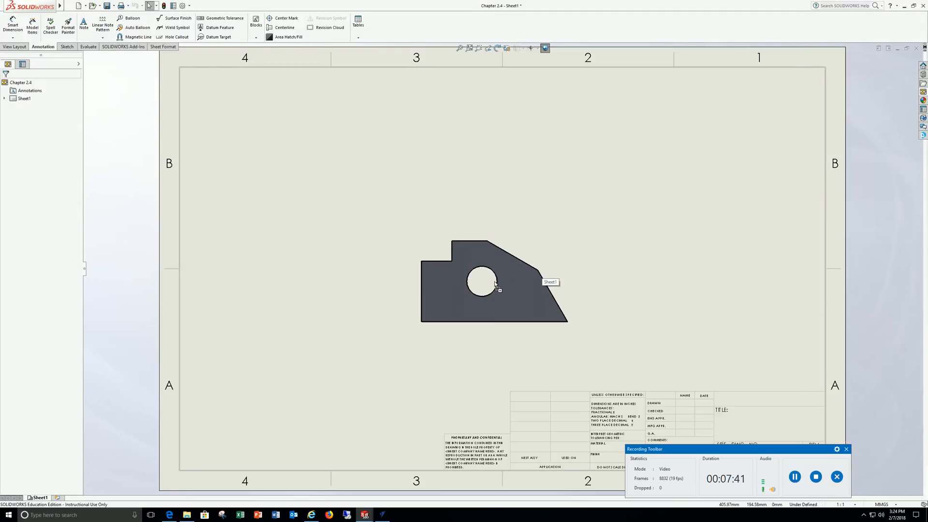
drag(493, 281, 343, 329)
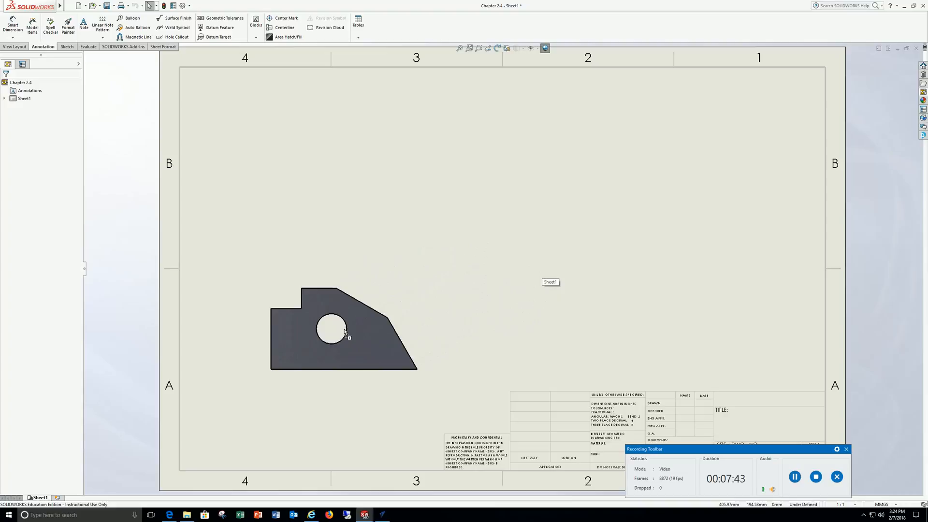
click(343, 329)
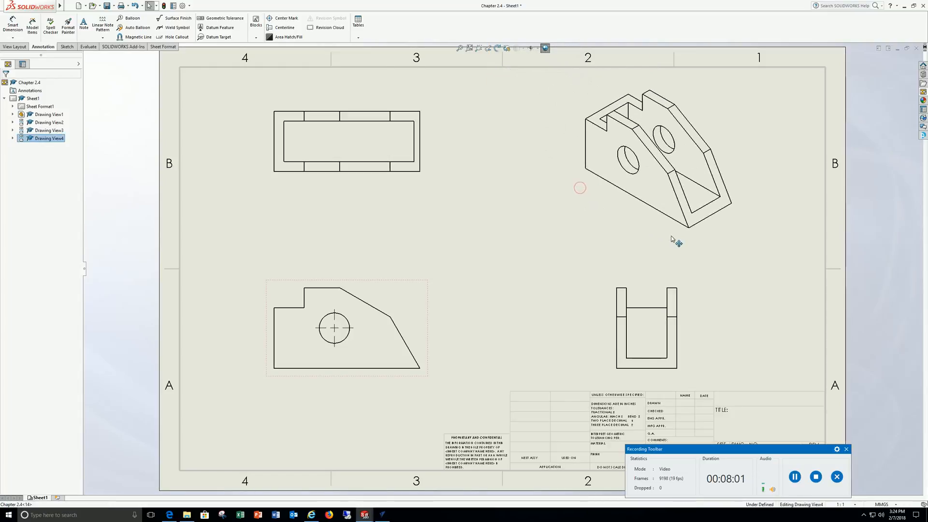
click(681, 154)
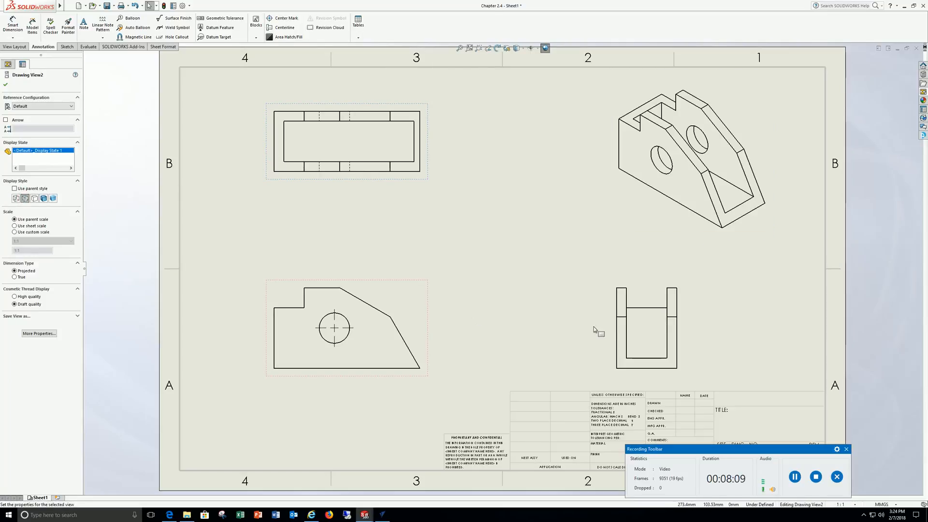
Step: Show hidden lines in the front and side views and shade the isometric with edges
click(646, 327)
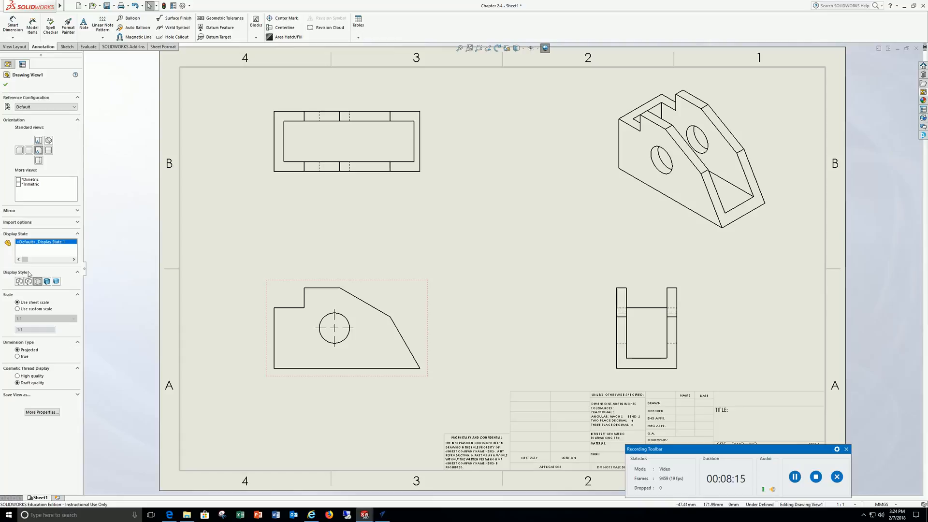
click(28, 281)
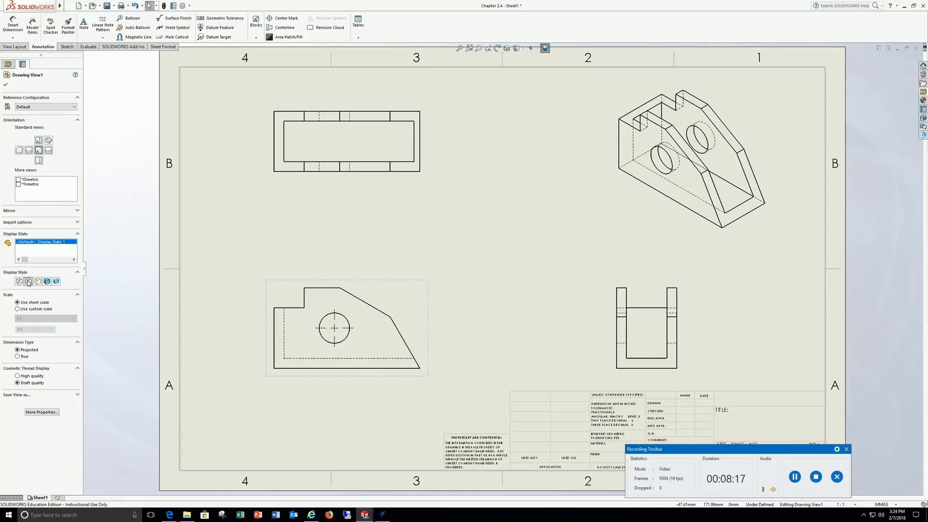
click(689, 148)
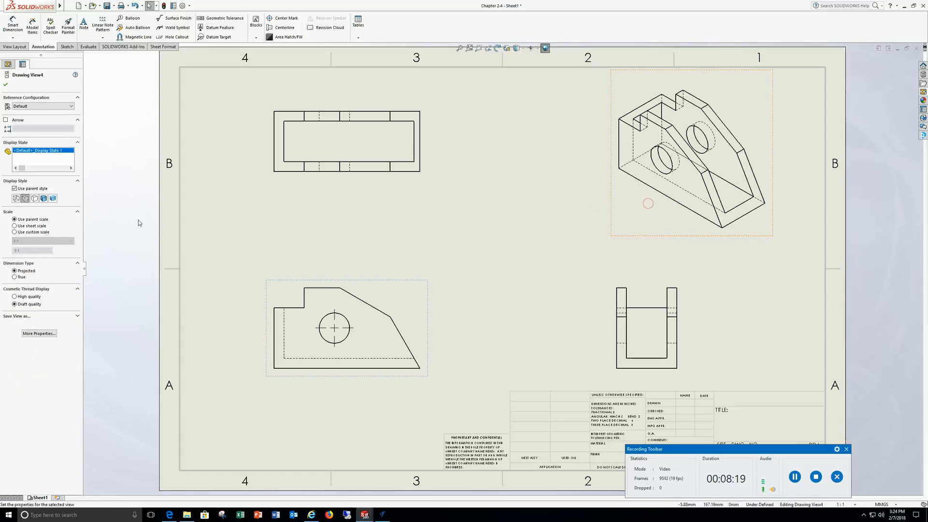
mouse_move(44, 197)
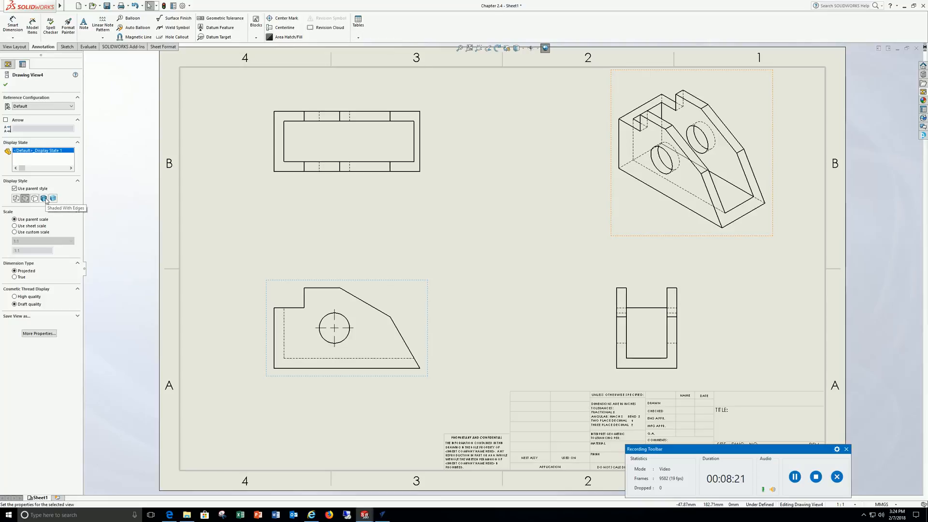
click(43, 198)
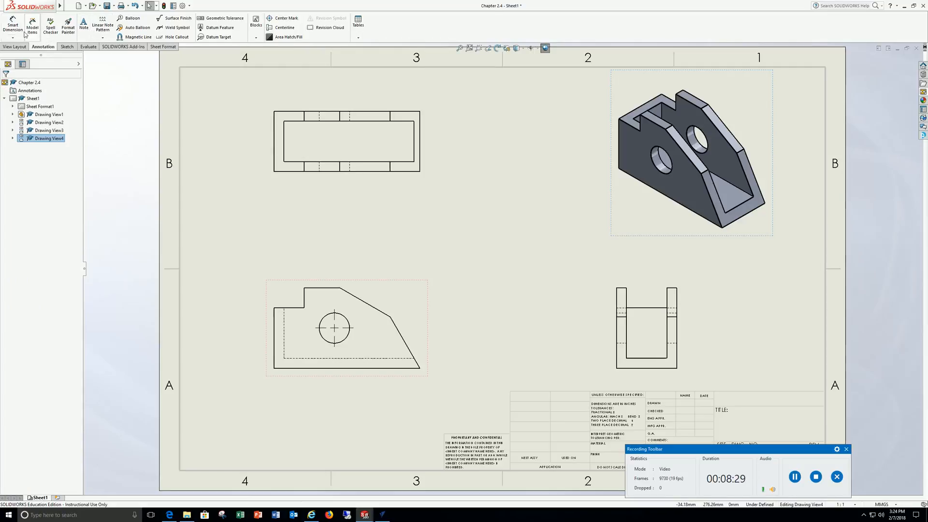
click(11, 25)
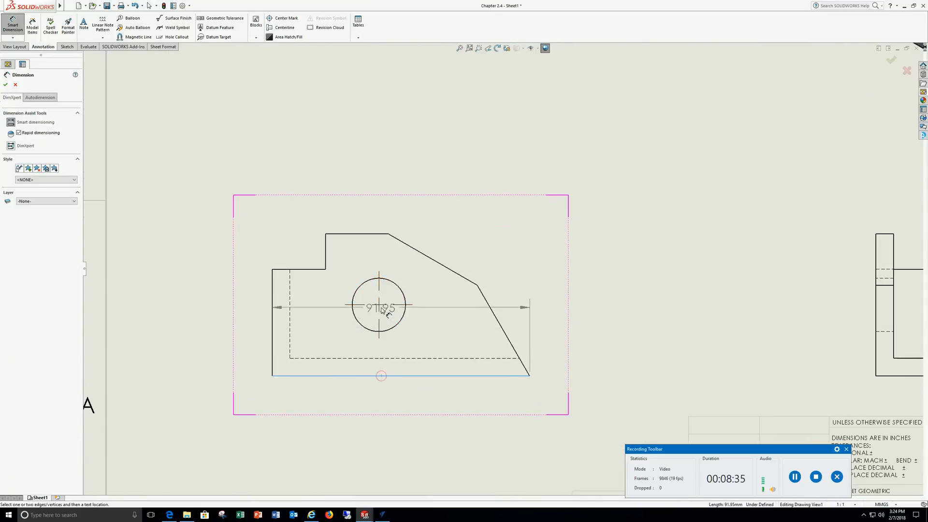
Step: Change the drawing's unit system from MMGS to IPS (inches)
drag(382, 306, 464, 346)
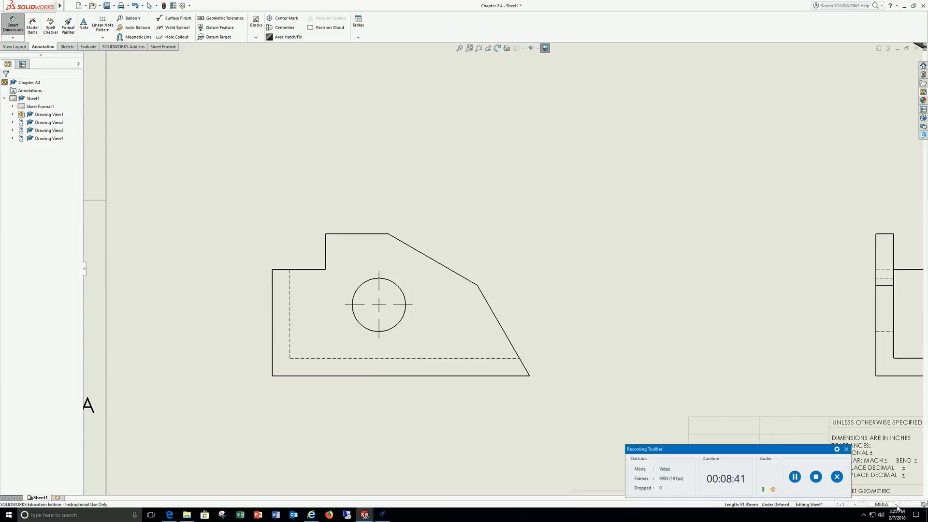
click(881, 504)
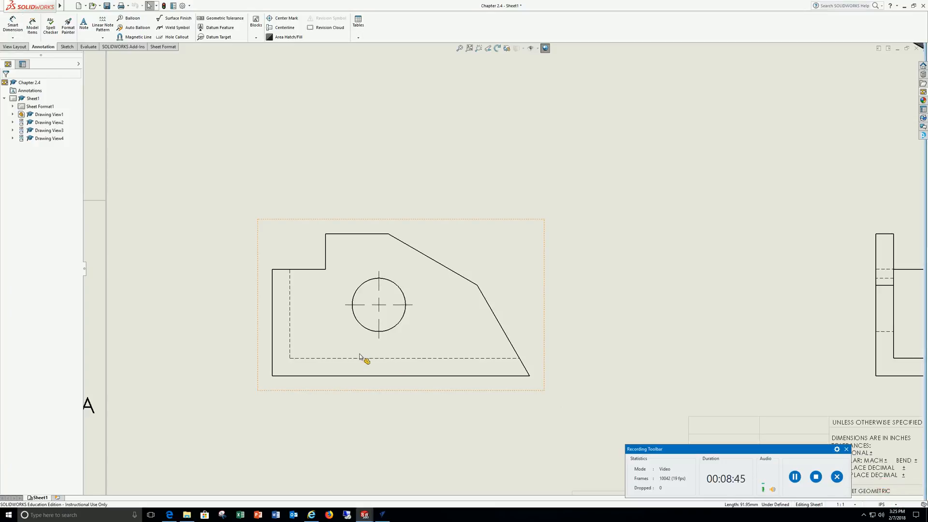
click(11, 25)
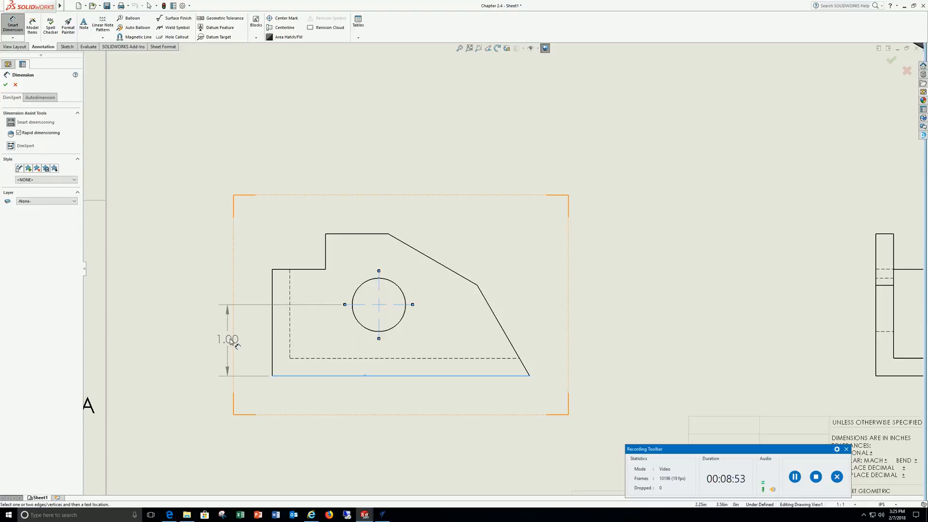
Step: Place the hole's 1.00 height and 1.50 horizontal position dimensions in the front view
click(228, 338)
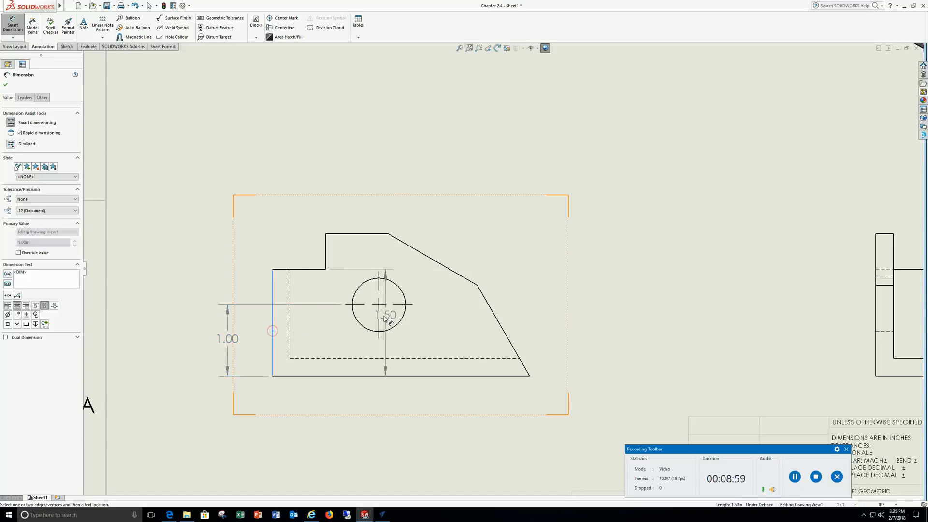
click(322, 398)
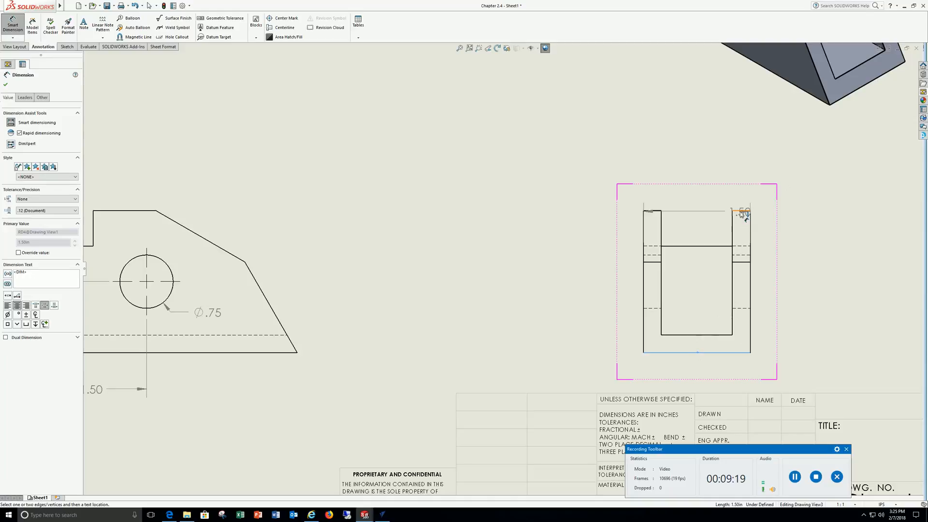
Step: Dimension the right view's overall height from the side arm top as 2.00
click(809, 283)
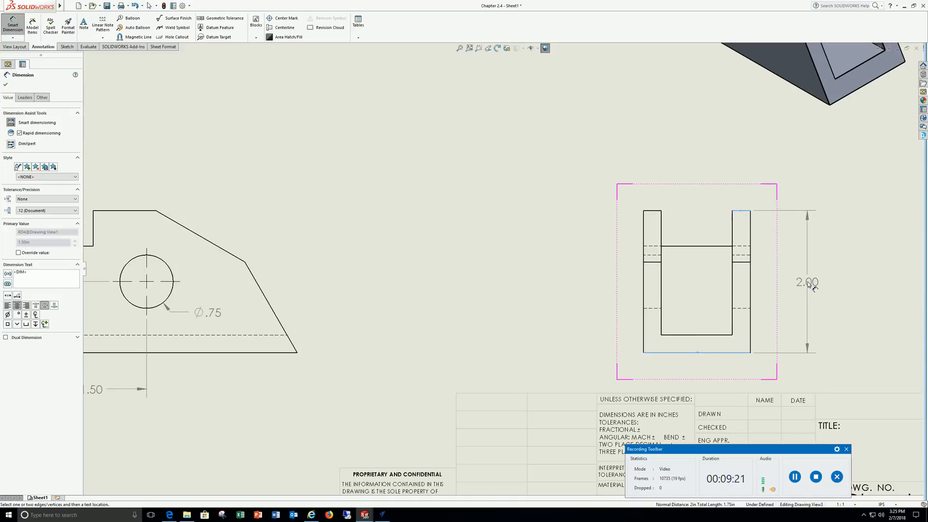
click(806, 281)
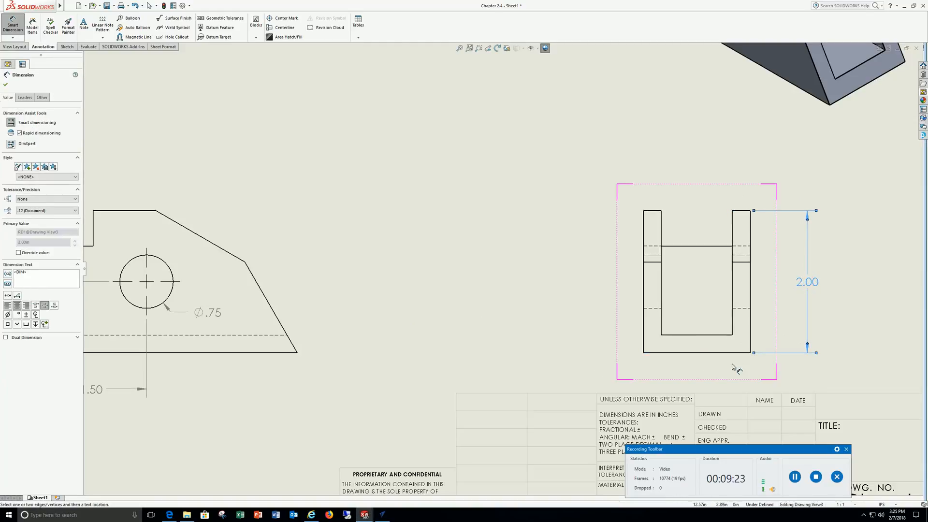
click(719, 349)
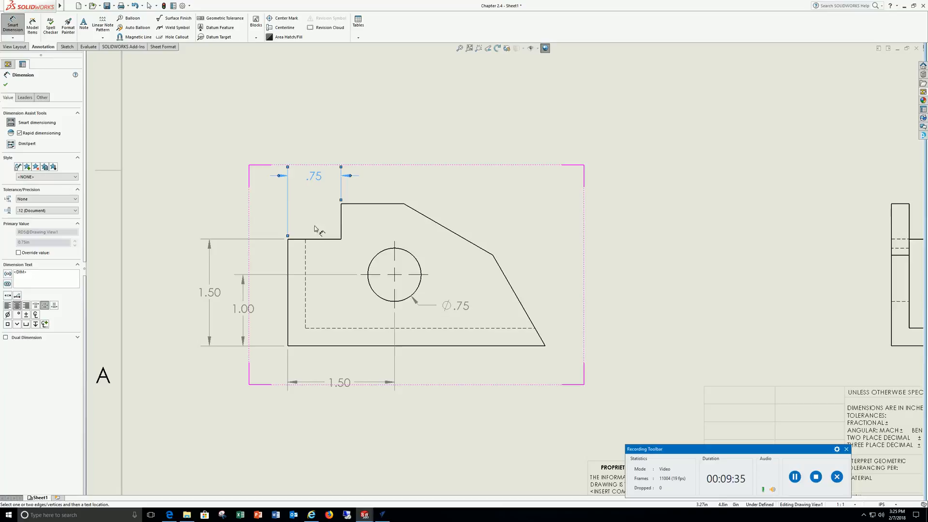
mouse_move(290, 242)
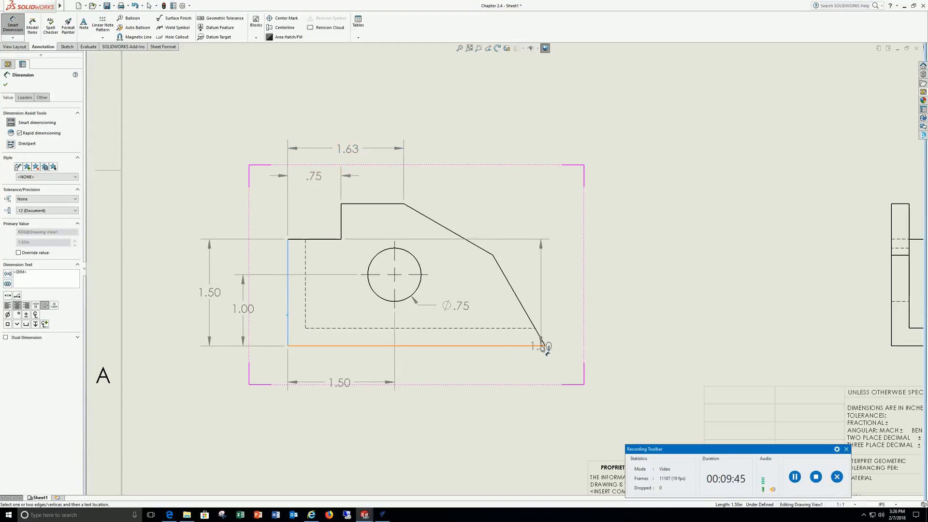
Step: Add the 3.62 overall width dimension and begin an angle on the top edge
click(543, 345)
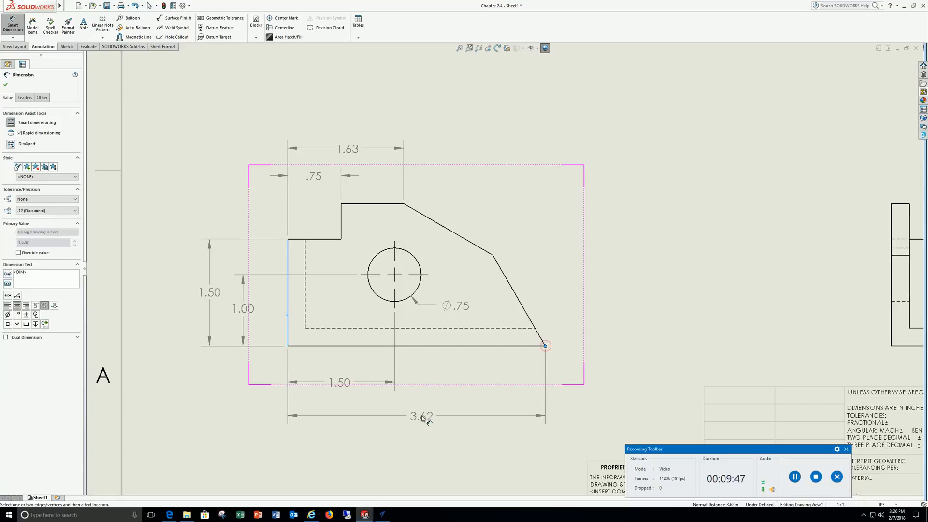
click(420, 417)
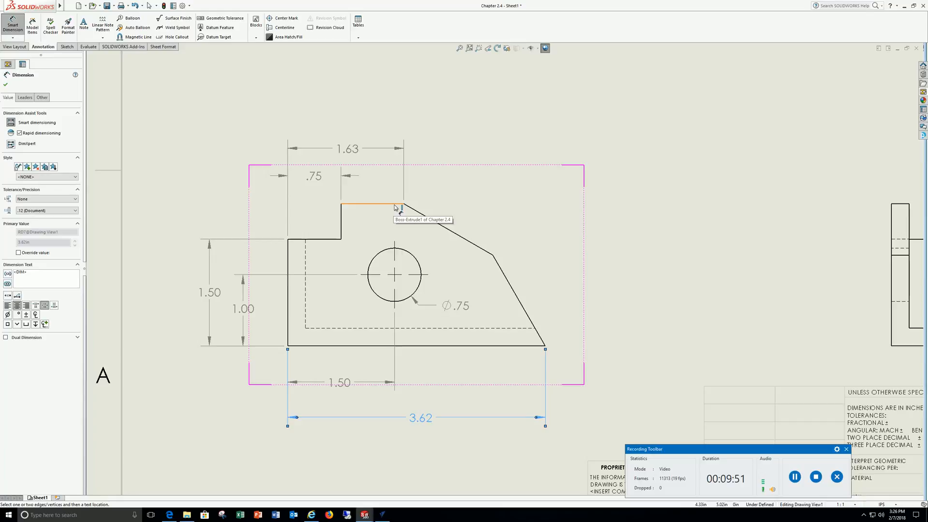
click(444, 222)
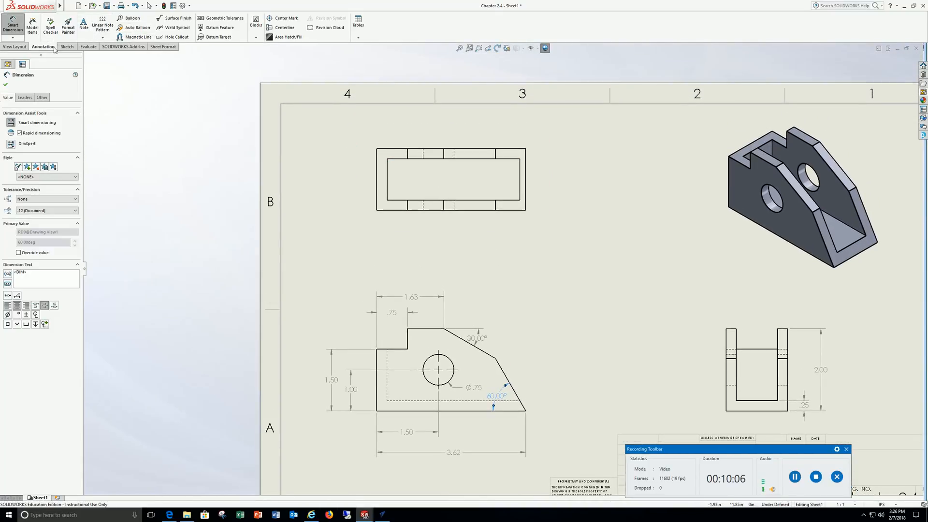
mouse_move(269, 18)
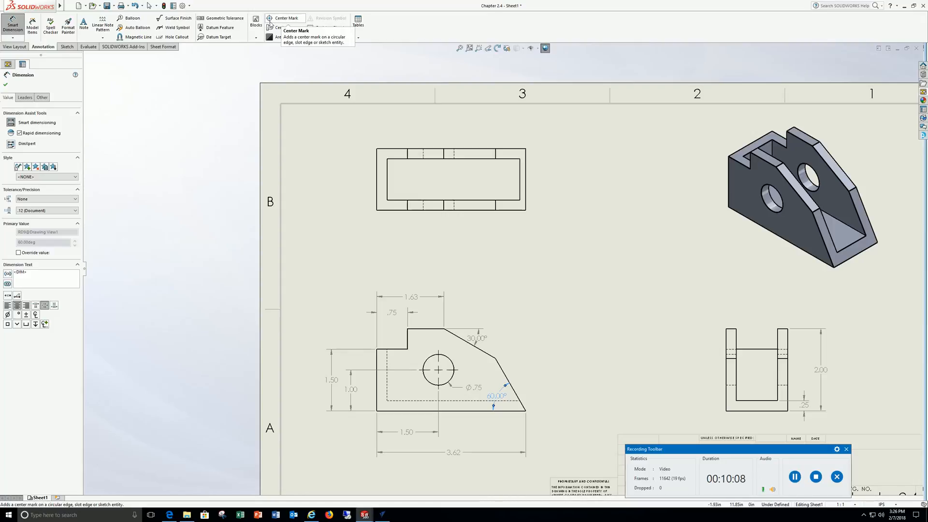
Step: Start adding centerlines through the holes in the top and right views
click(282, 27)
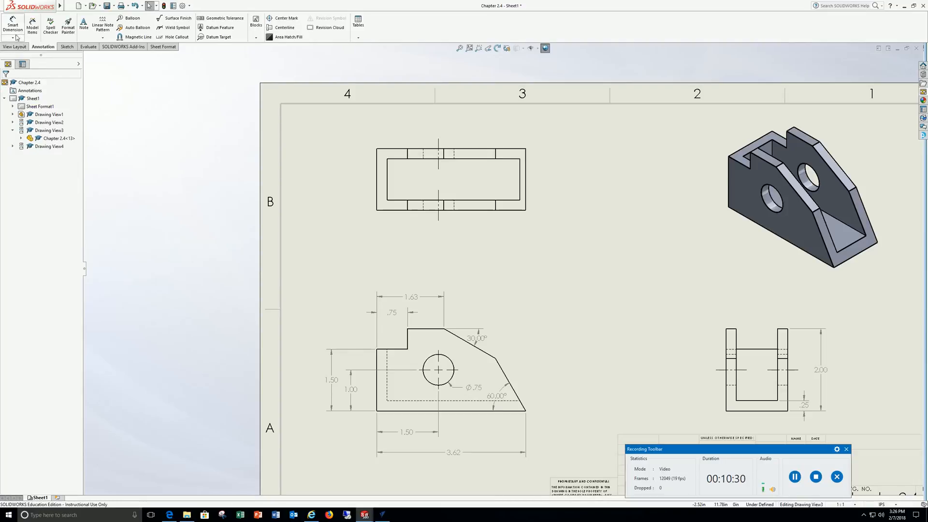
Step: Dimension the .25 wall thickness at the left side of the top view
click(12, 25)
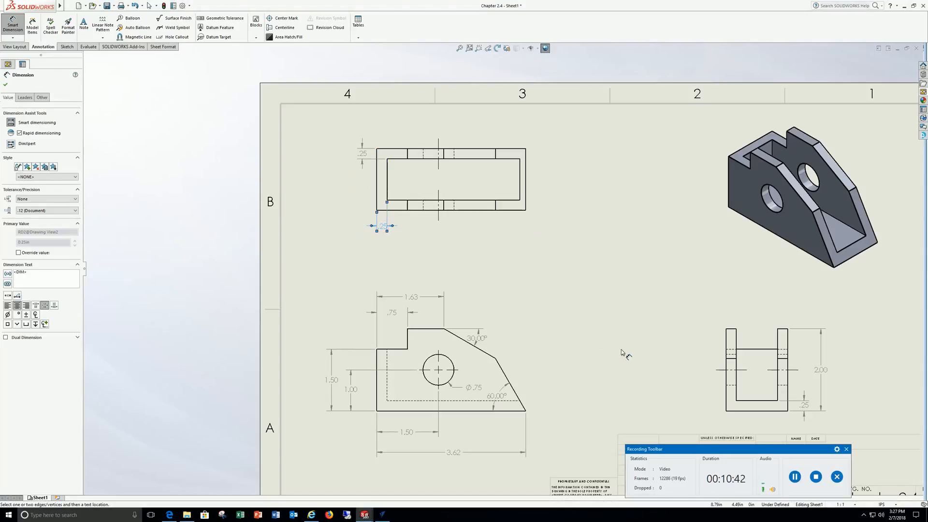
scroll(down, 3)
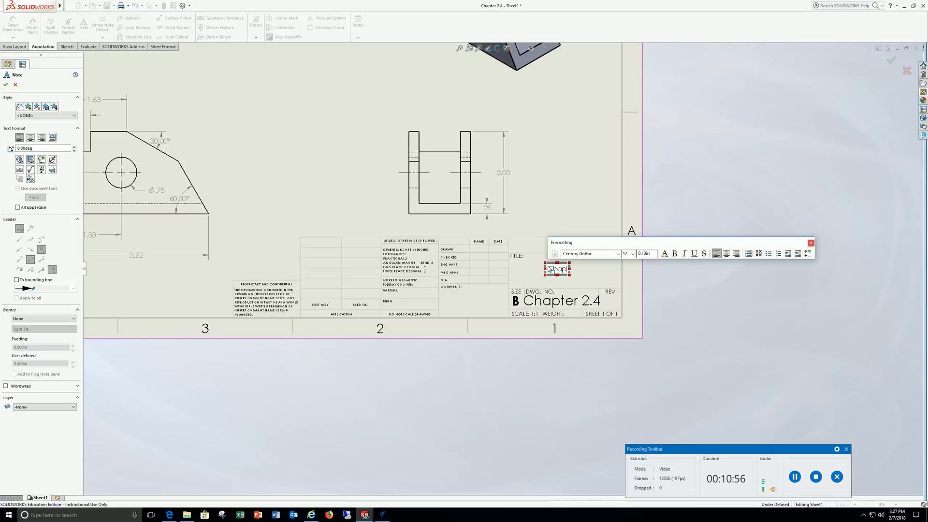
Step: Enter 'Chapter 2.4' in the TITLE field and add a 'Your Name' note above it
text(Chapter 2.4)
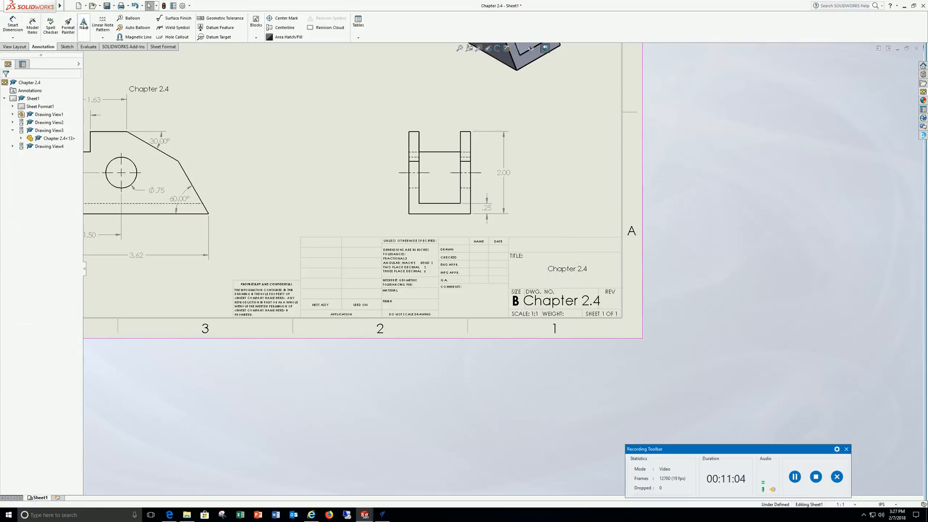
click(84, 25)
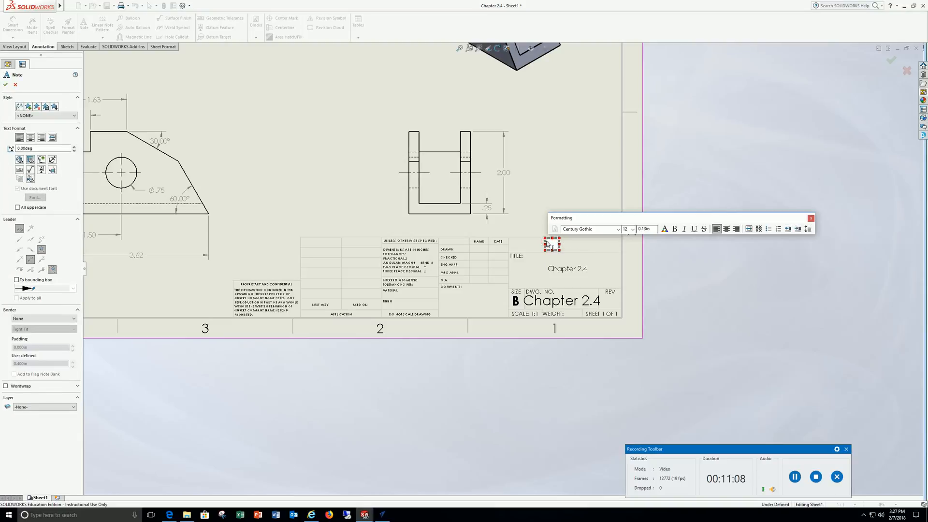
text(Your)
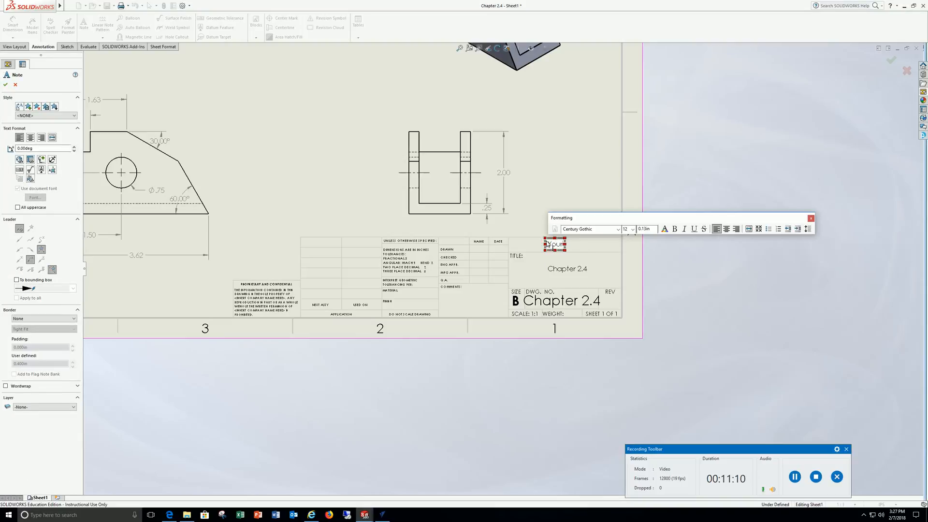
text(Name)
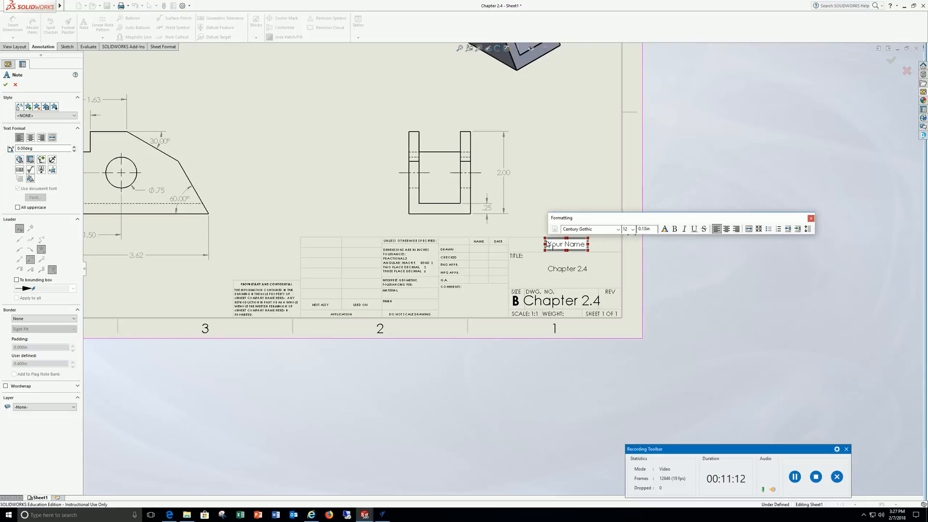